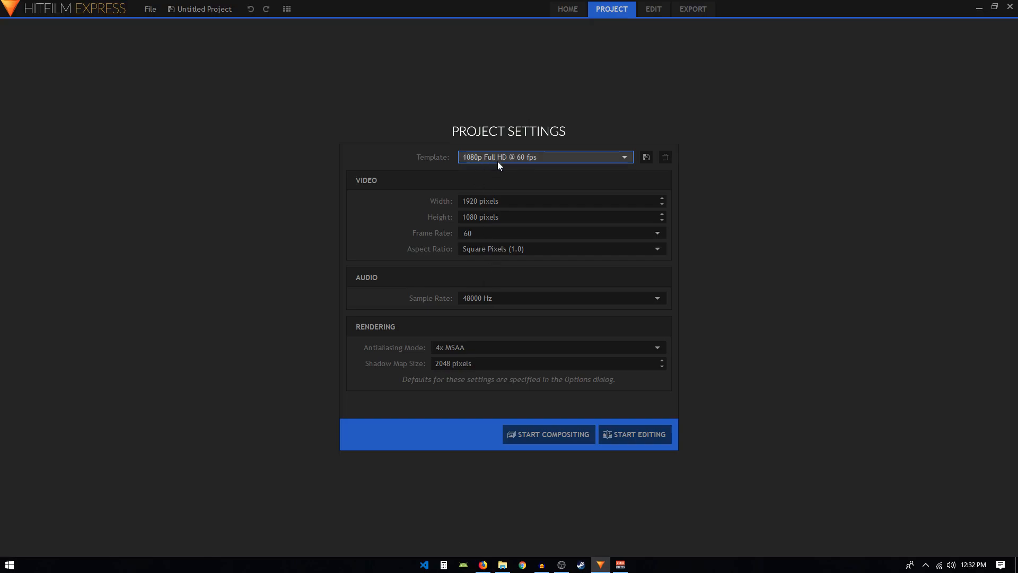
{"action": "mouse_move", "coordinate": [537, 161]}
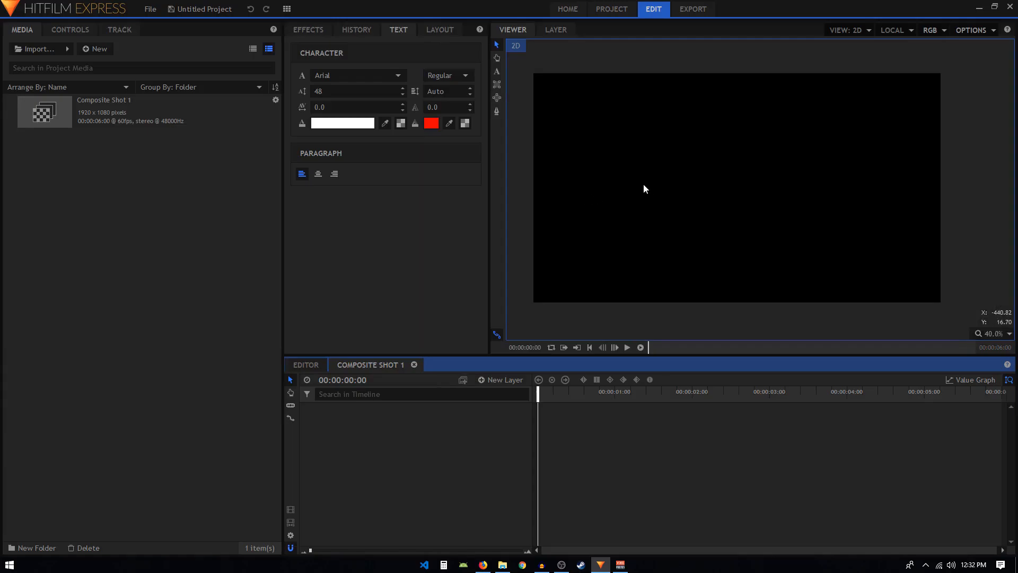
{"action": "mouse_move", "coordinate": [496, 74]}
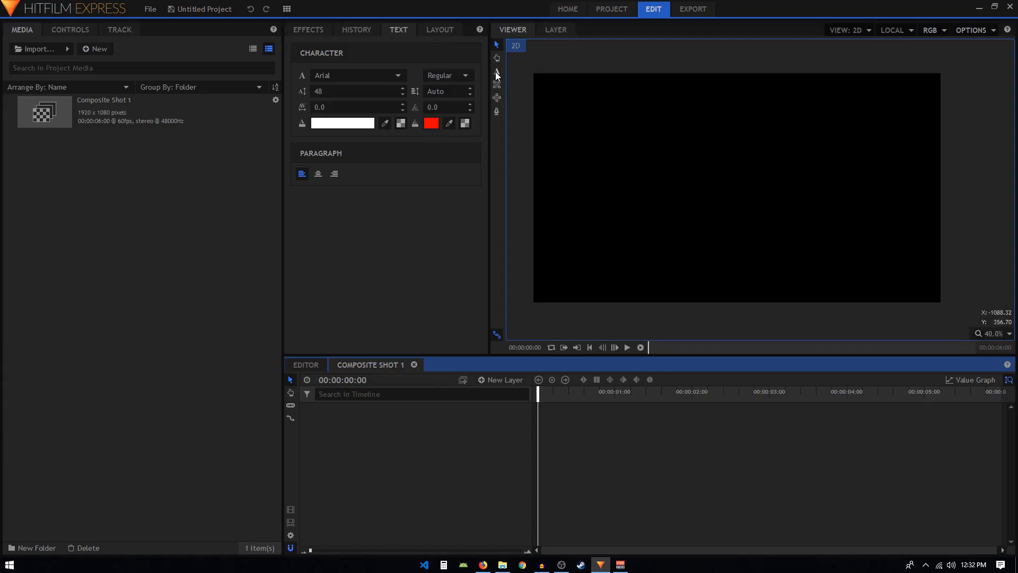
{"action": "mouse_move", "coordinate": [496, 72]}
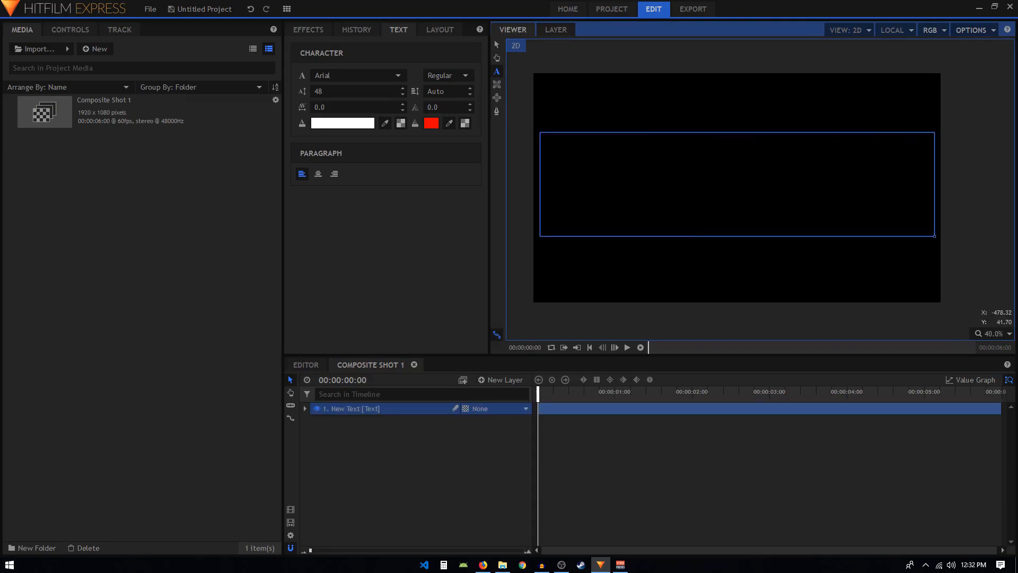
- Create the 'Golden' text in Lobster, centre-aligned, with the size raised to 302
{"action": "type", "text": "Golden"}
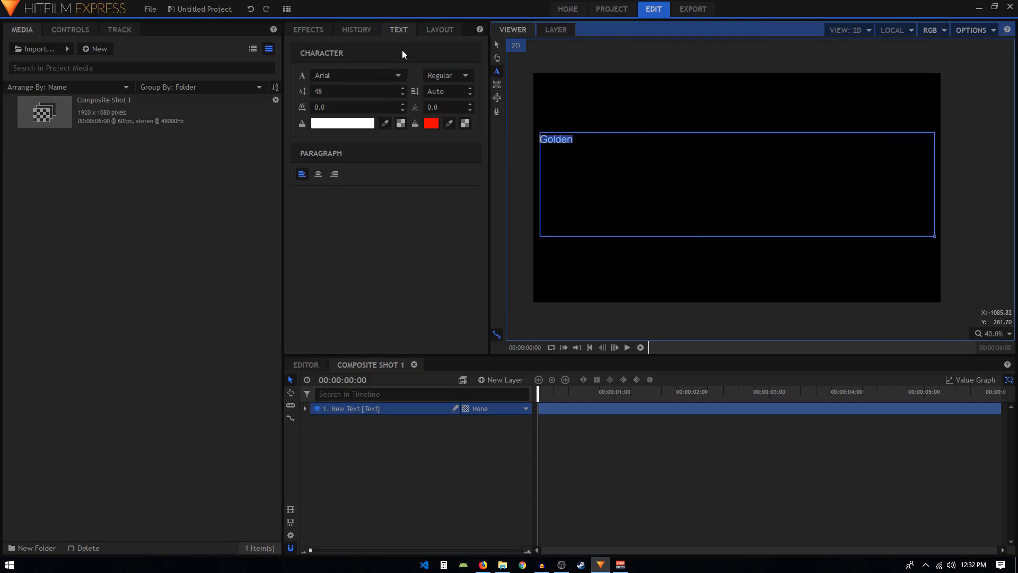
{"action": "left_click", "coordinate": [357, 76]}
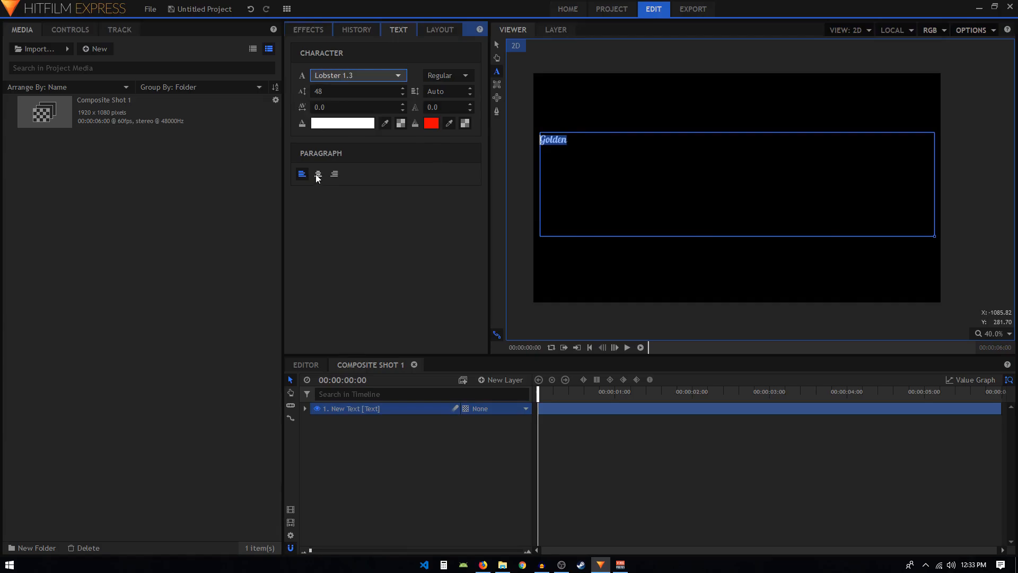
{"action": "left_click", "coordinate": [318, 173]}
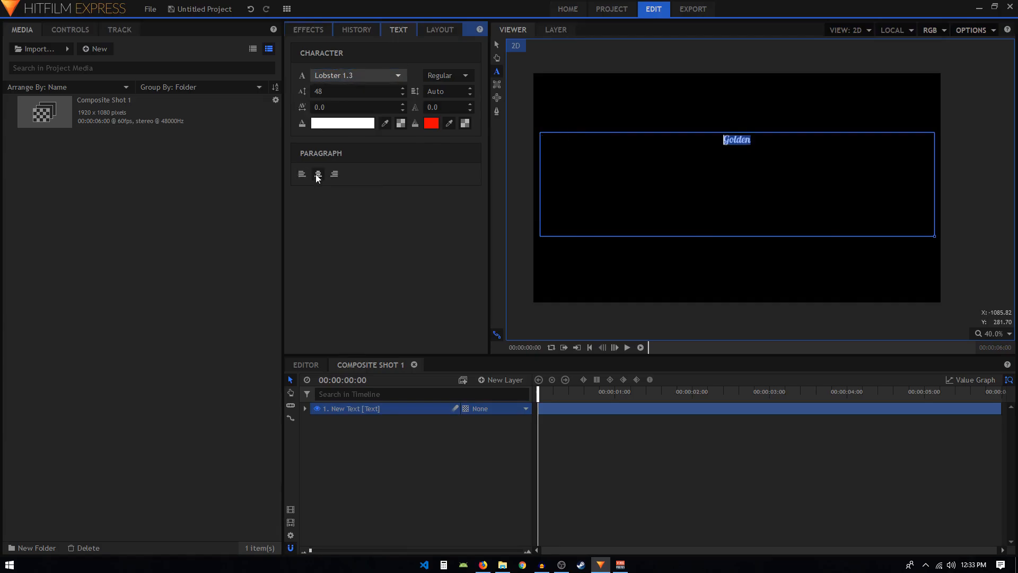
{"action": "left_click", "coordinate": [317, 173]}
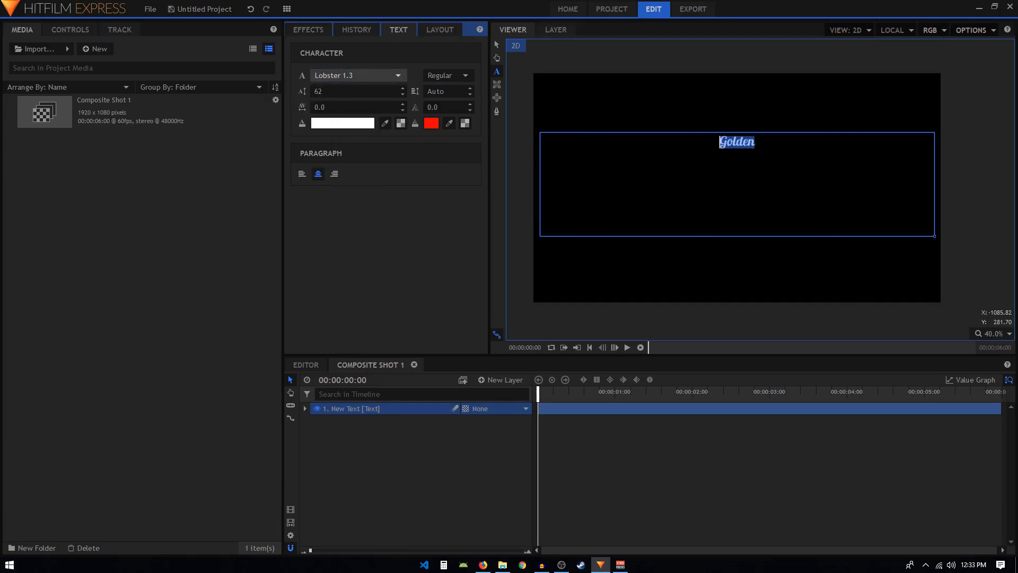
{"action": "type", "text": "256"}
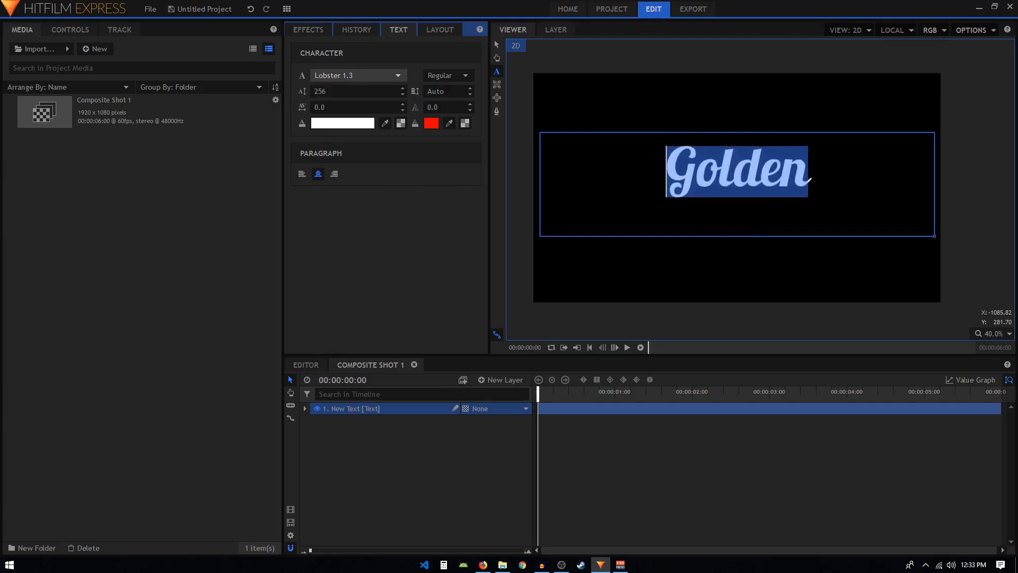
{"action": "left_click", "coordinate": [401, 88]}
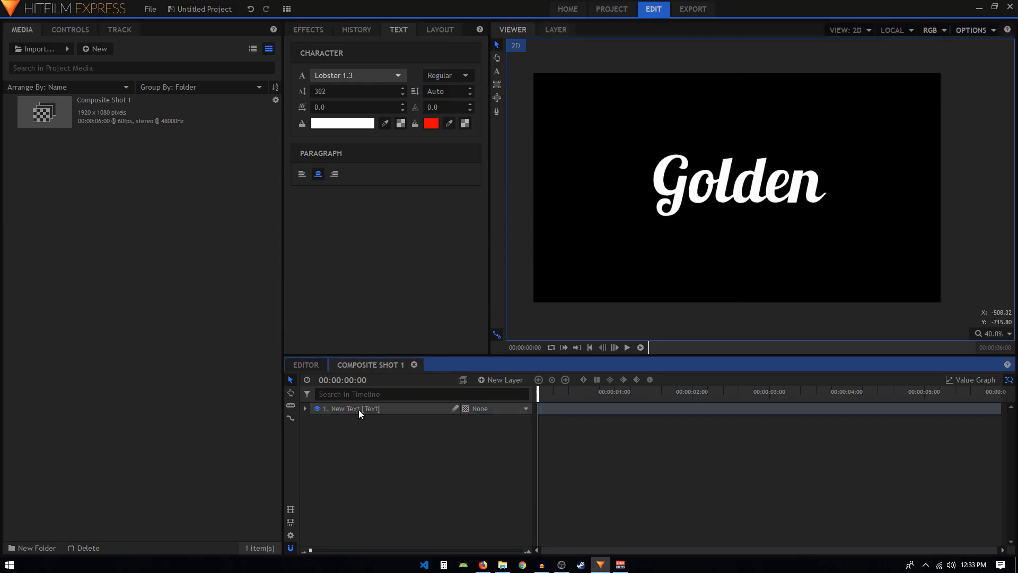
- Turn the Golden text layer into a composite shot named 'text'
{"action": "right_click", "coordinate": [351, 407]}
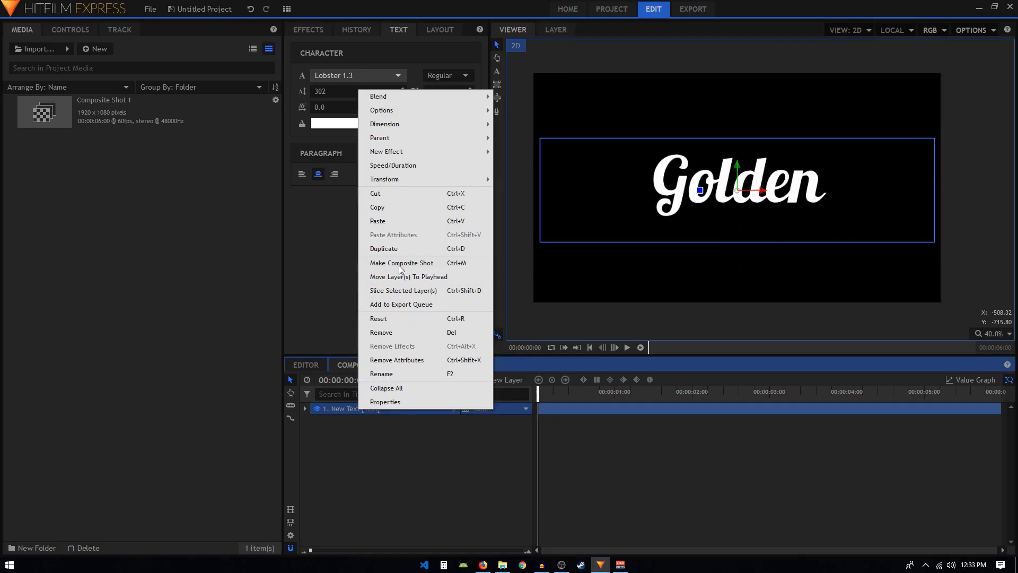
{"action": "left_click", "coordinate": [401, 263]}
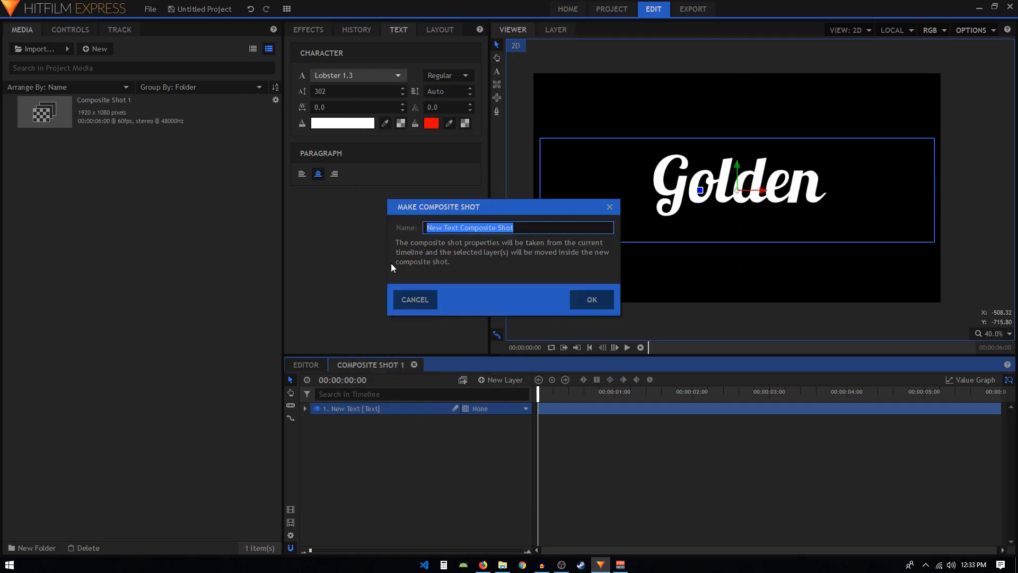
{"action": "type", "text": "text"}
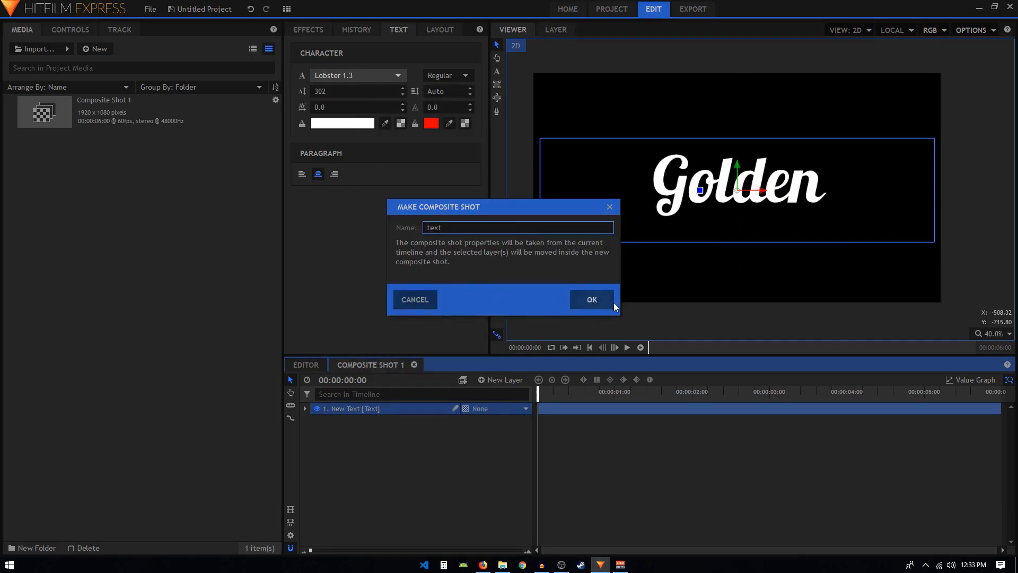
{"action": "left_click", "coordinate": [590, 299]}
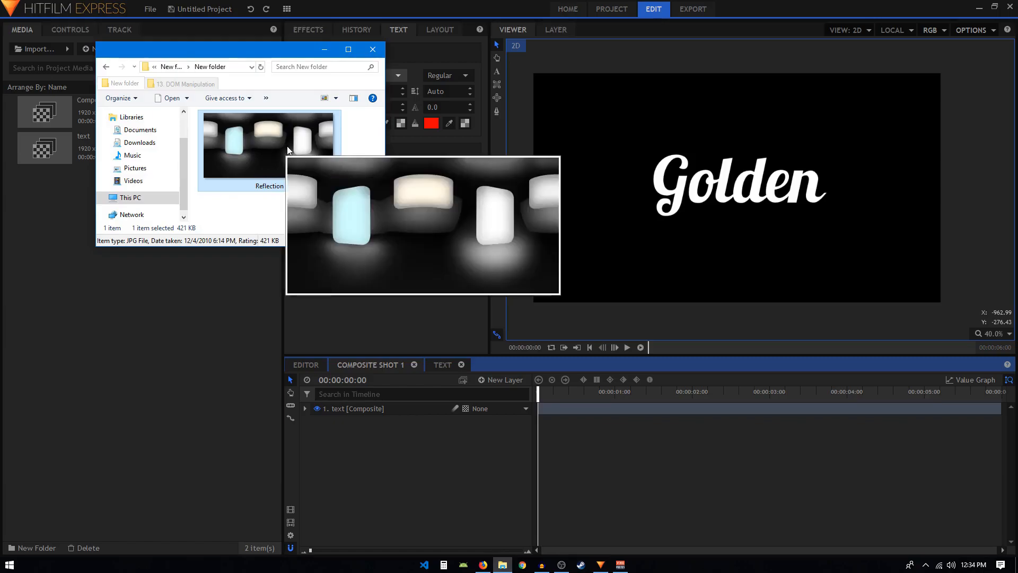
- Import Reflection.jpg into the media list
{"action": "double_click", "coordinate": [268, 143]}
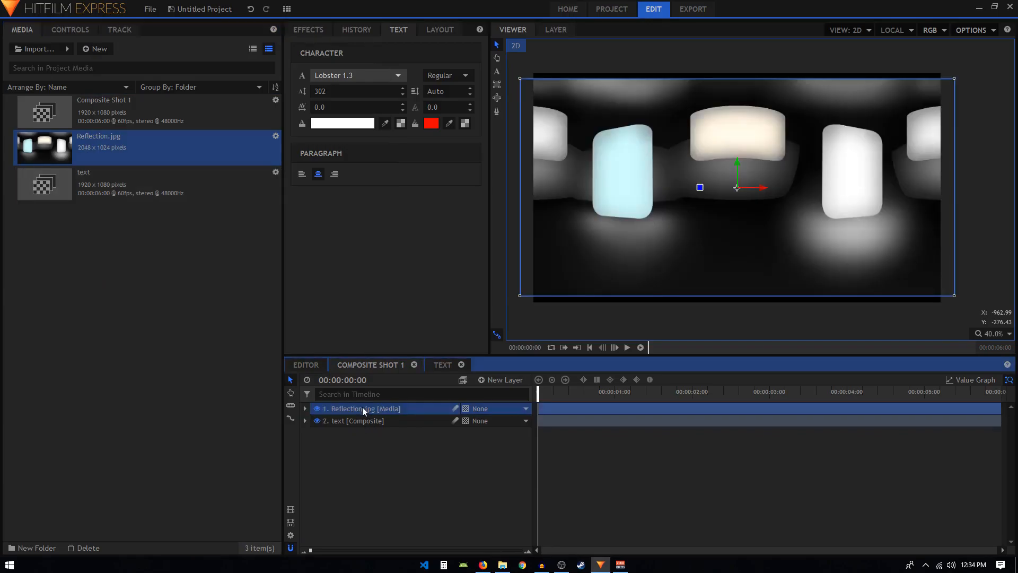
{"action": "mouse_move", "coordinate": [364, 408]}
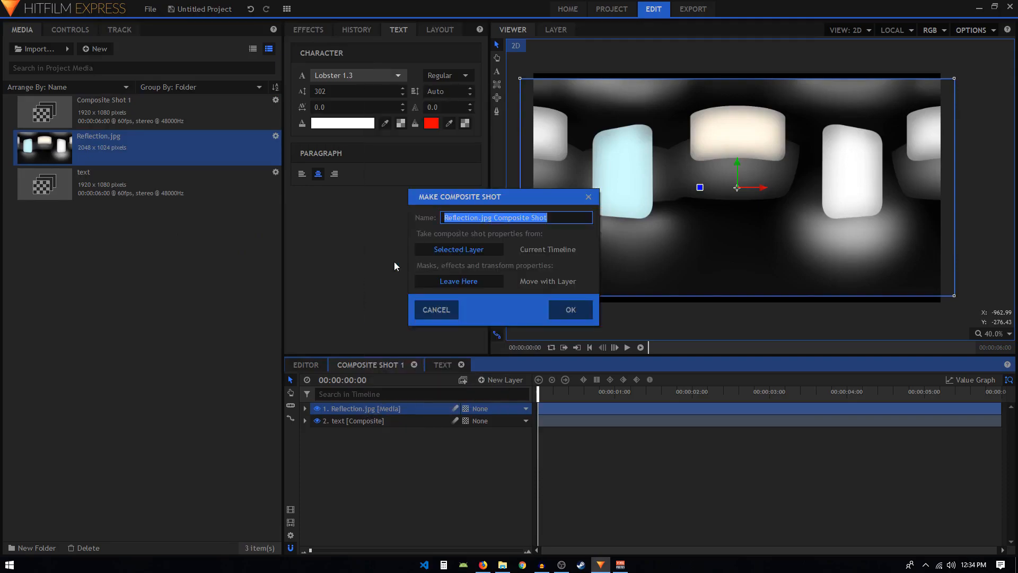
- Name the reflection image's composite shot 'Reflection comp' and confirm it
{"action": "left_click", "coordinate": [461, 216]}
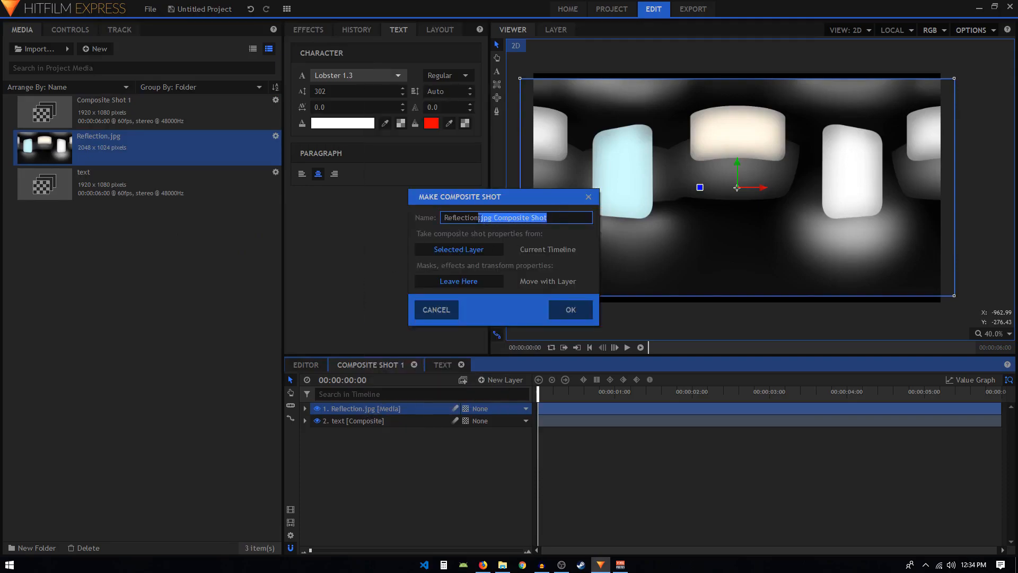
{"action": "type", "text": "Reflection c"}
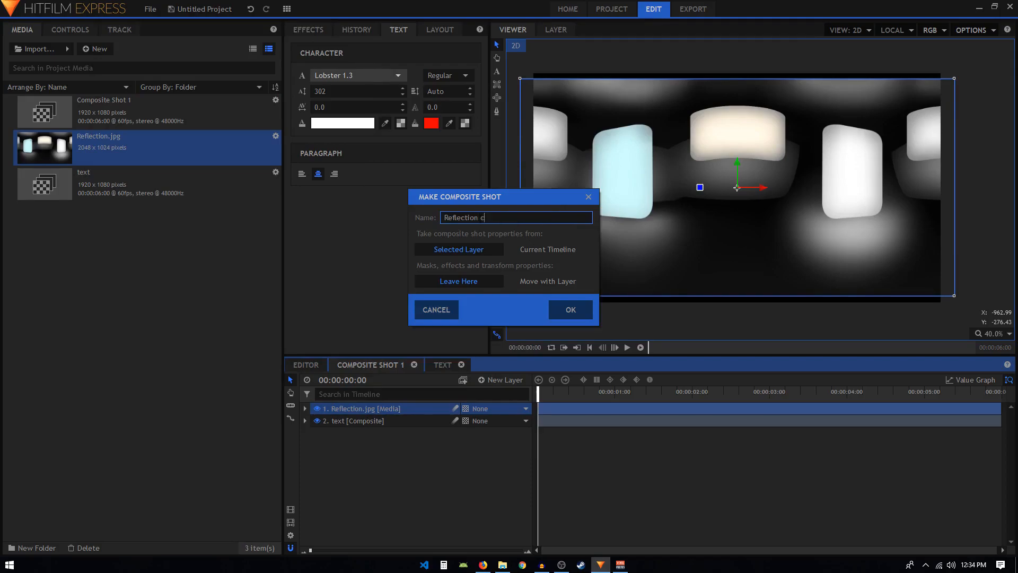
{"action": "type", "text": "omp"}
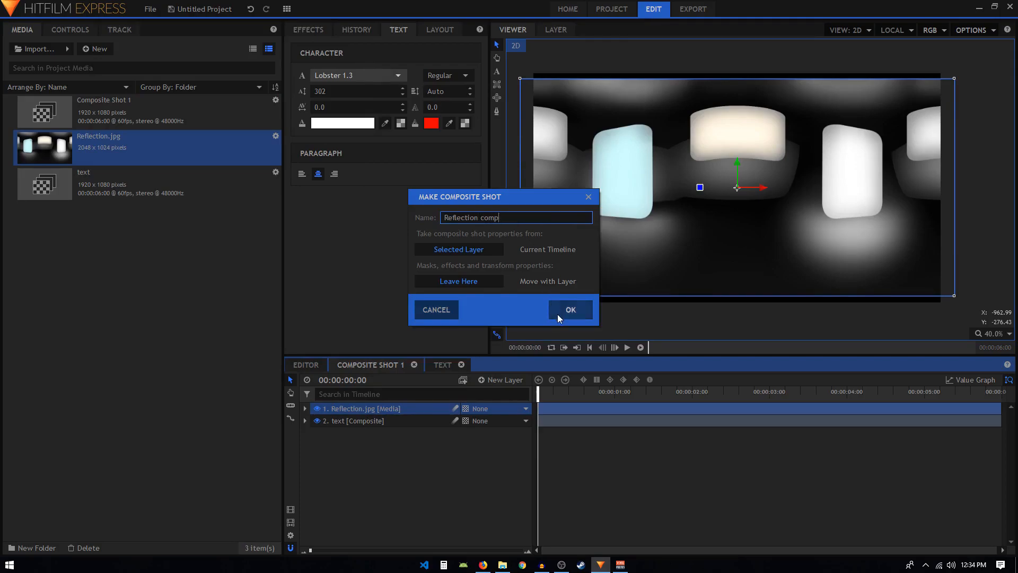
{"action": "left_click", "coordinate": [570, 310]}
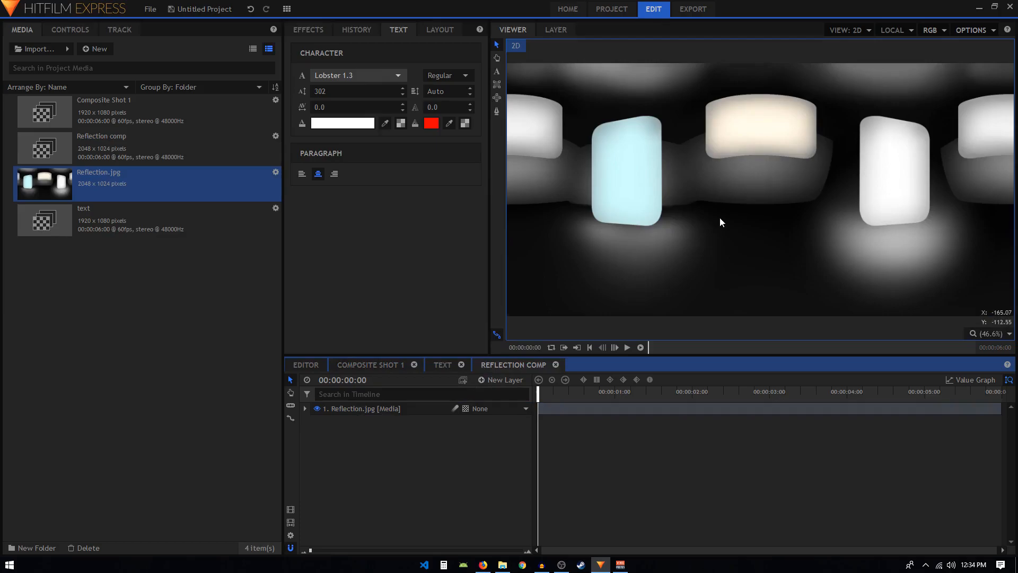
- Filter the effects library by 'sphe' and pick Spherical Warp
{"action": "left_click", "coordinate": [308, 29]}
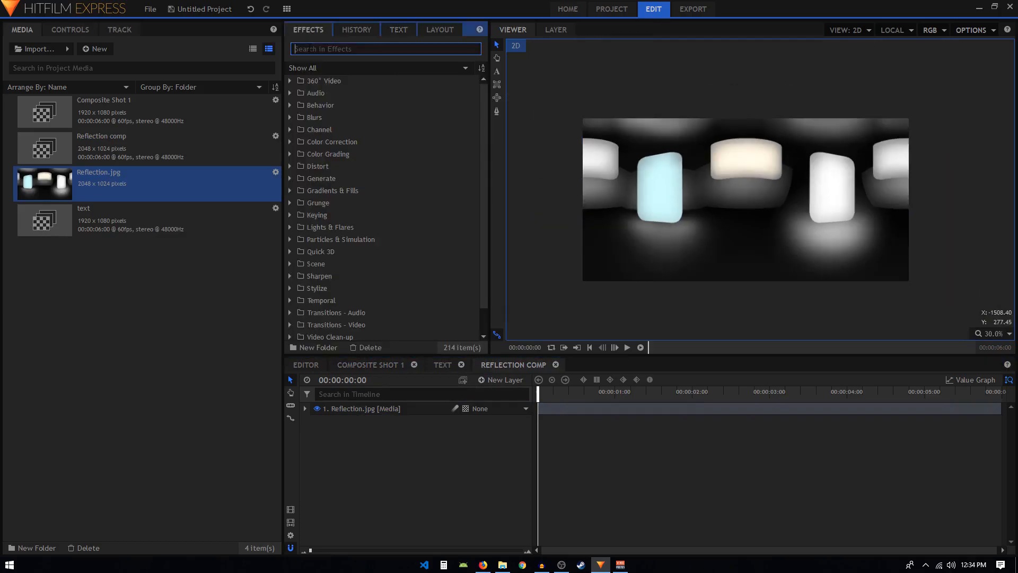
{"action": "type", "text": "s["}
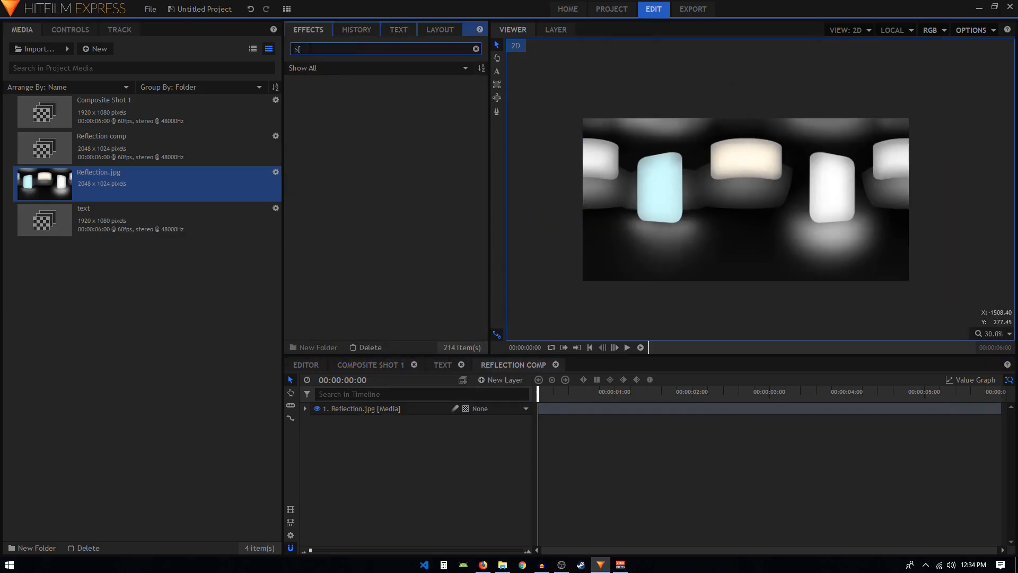
{"action": "type", "text": "phe"}
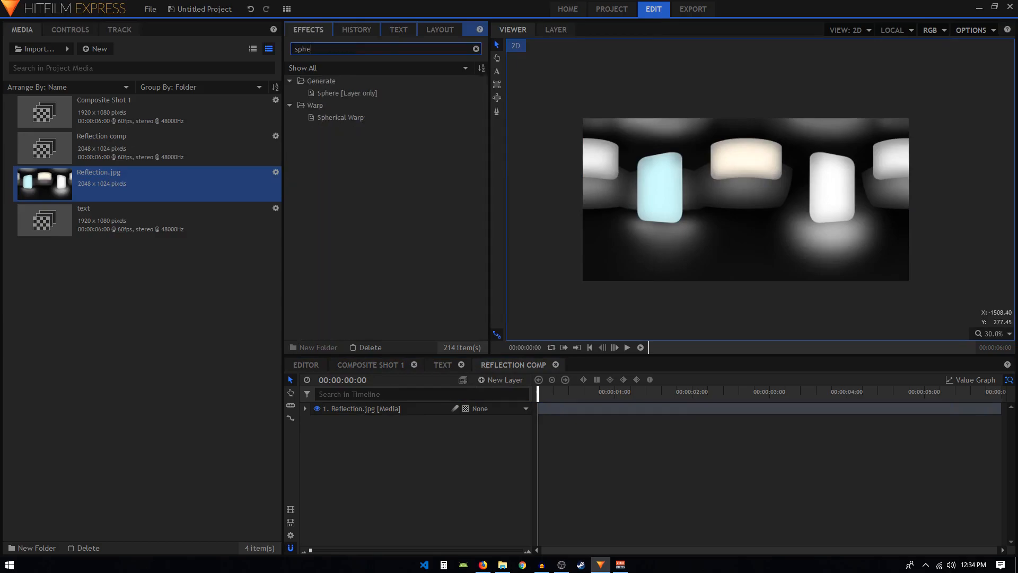
{"action": "left_click", "coordinate": [341, 117]}
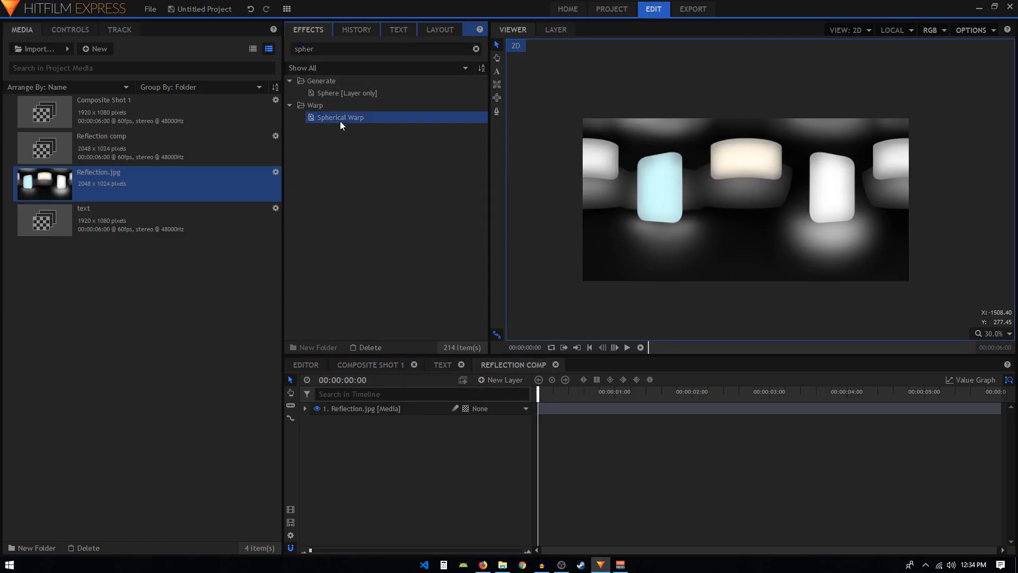
{"action": "mouse_move", "coordinate": [360, 214]}
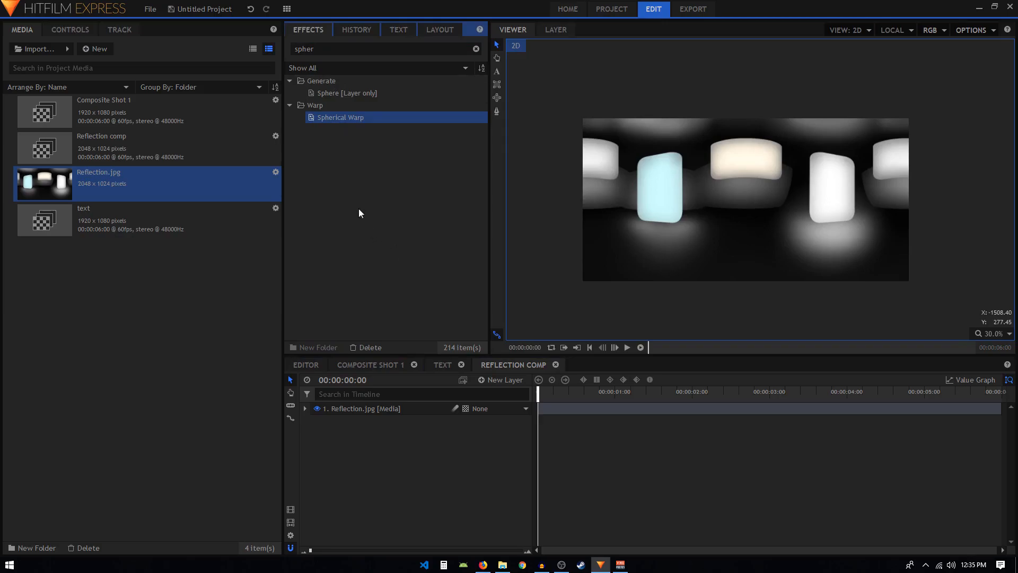
{"action": "mouse_move", "coordinate": [345, 429]}
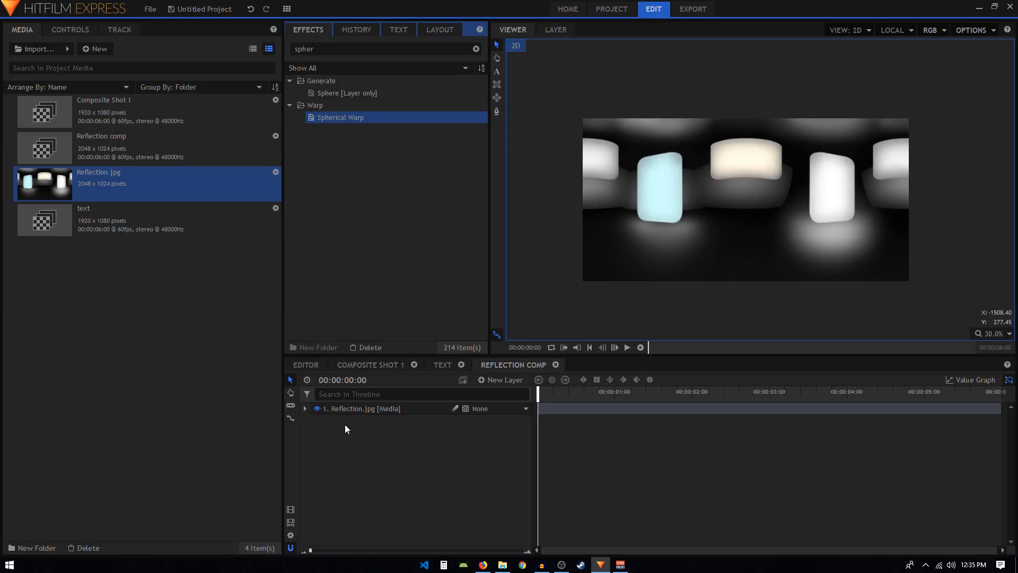
- Slide Reflection.jpg right to Position X 1339 at the comp's last frame
{"action": "left_click", "coordinate": [305, 409]}
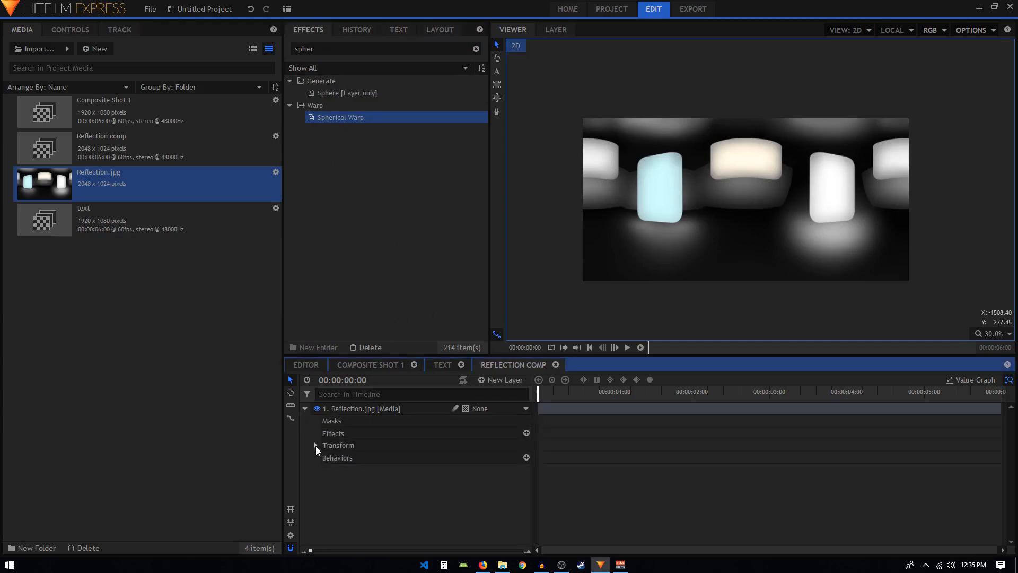
{"action": "left_click", "coordinate": [316, 444]}
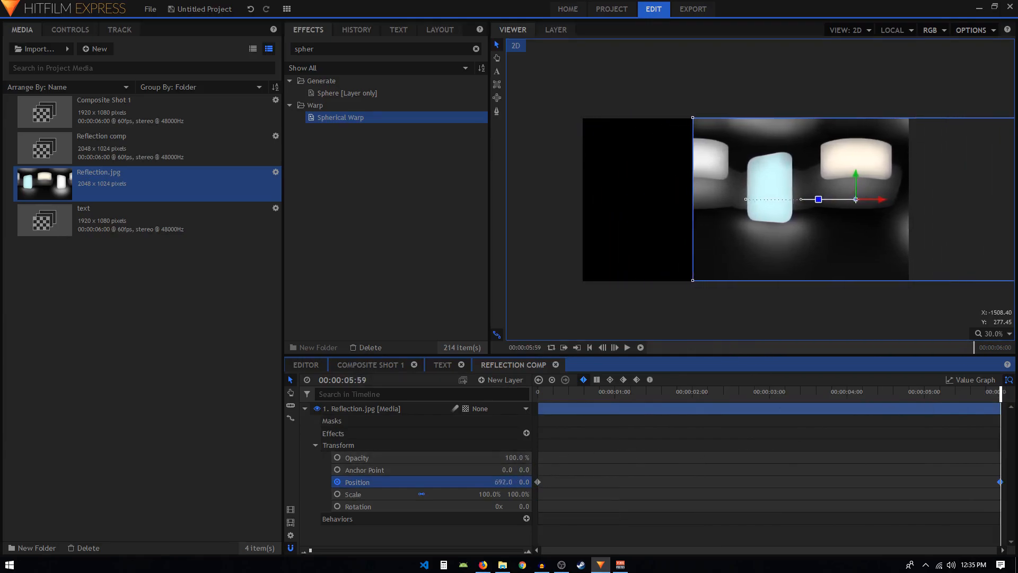
{"action": "left_click_drag", "start_coordinate": [818, 200], "coordinate": [920, 200]}
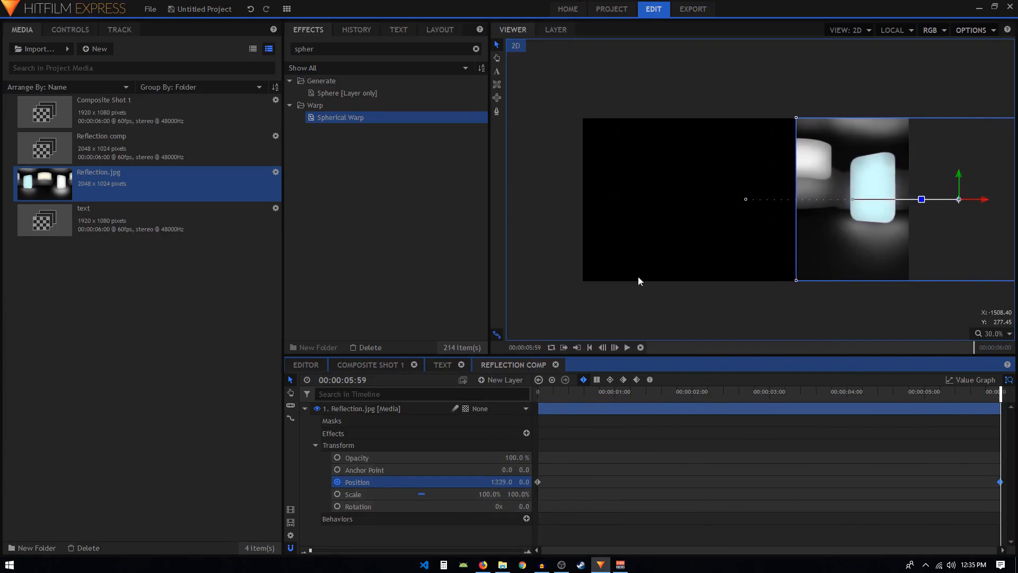
{"action": "mouse_move", "coordinate": [579, 248]}
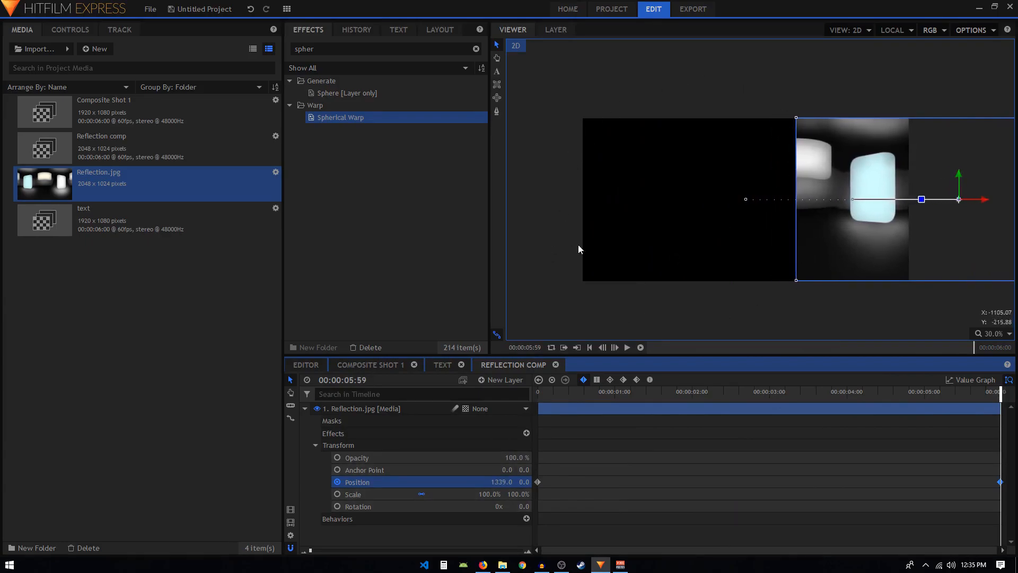
{"action": "mouse_move", "coordinate": [806, 293]}
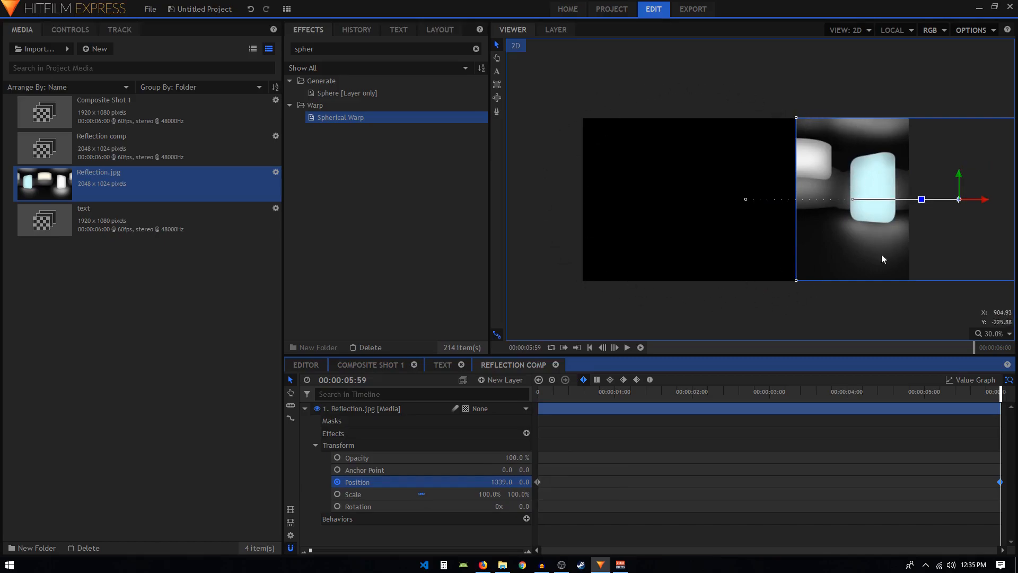
{"action": "mouse_move", "coordinate": [811, 157]}
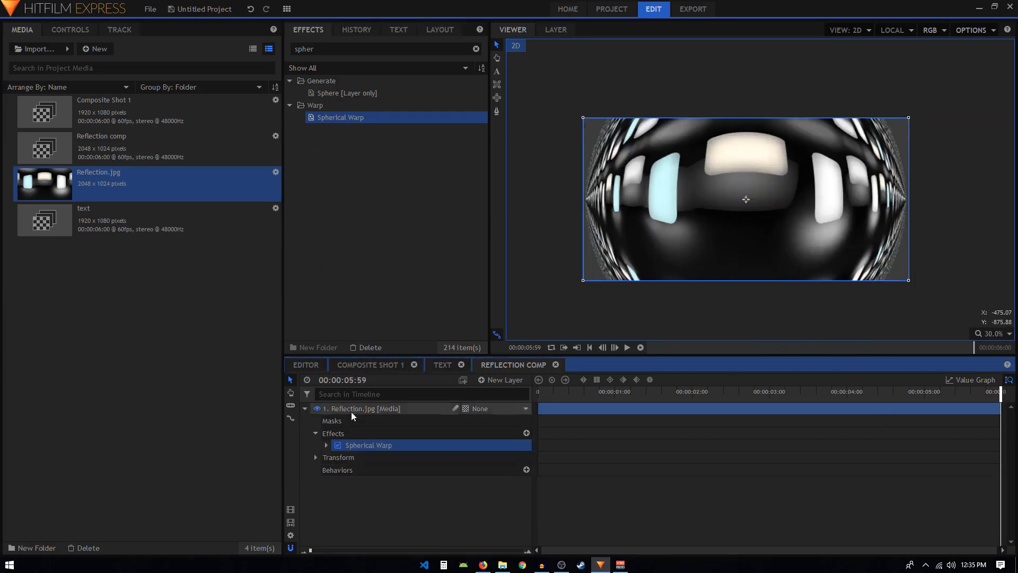
- Set Spherical Warp Amount to 0 and keyframe Center Position to X 2273 at the end
{"action": "left_click", "coordinate": [326, 445]}
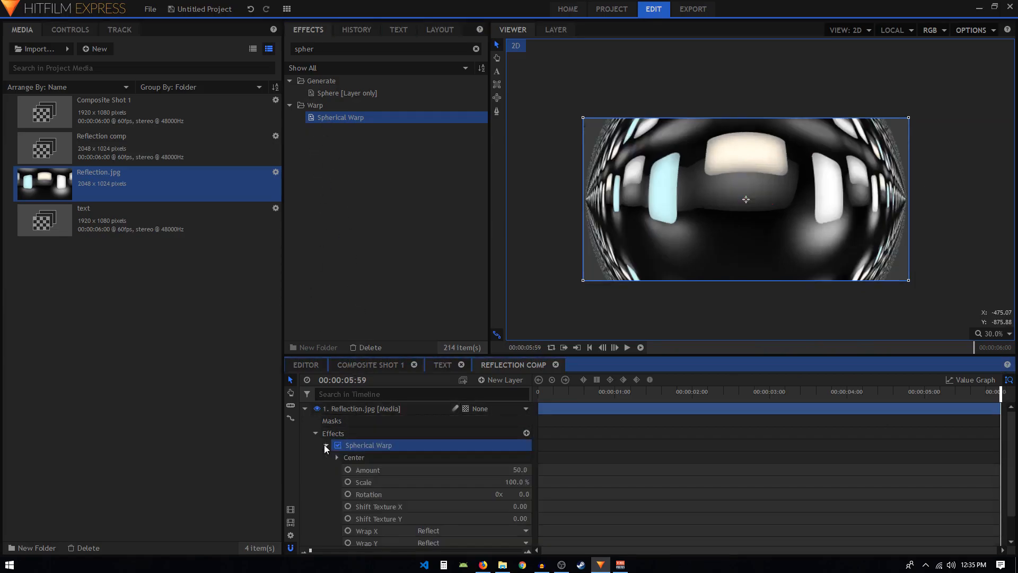
{"action": "double_click", "coordinate": [507, 469]}
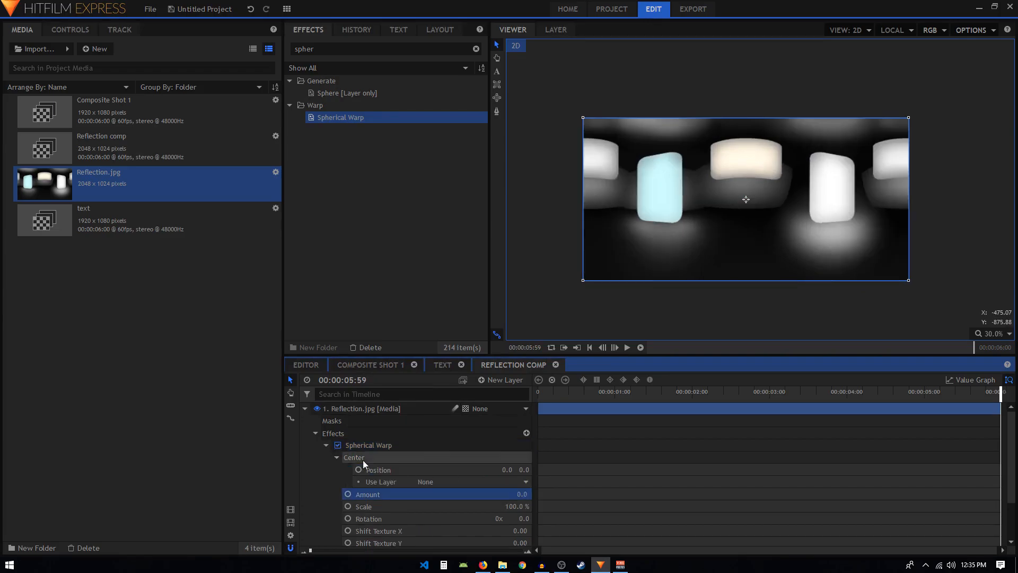
{"action": "left_click", "coordinate": [590, 347]}
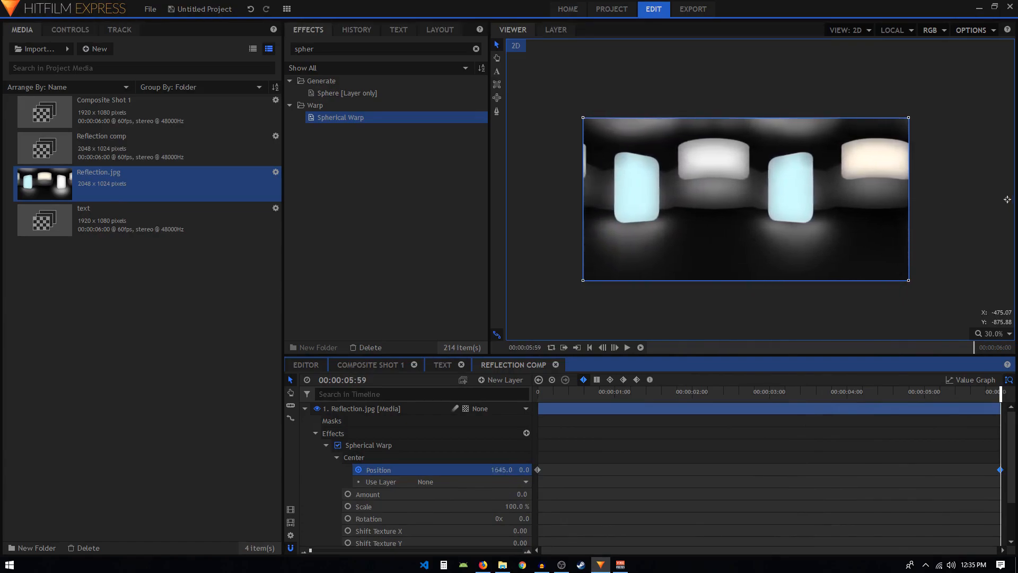
{"action": "left_click_drag", "start_coordinate": [500, 470], "coordinate": [502, 469]}
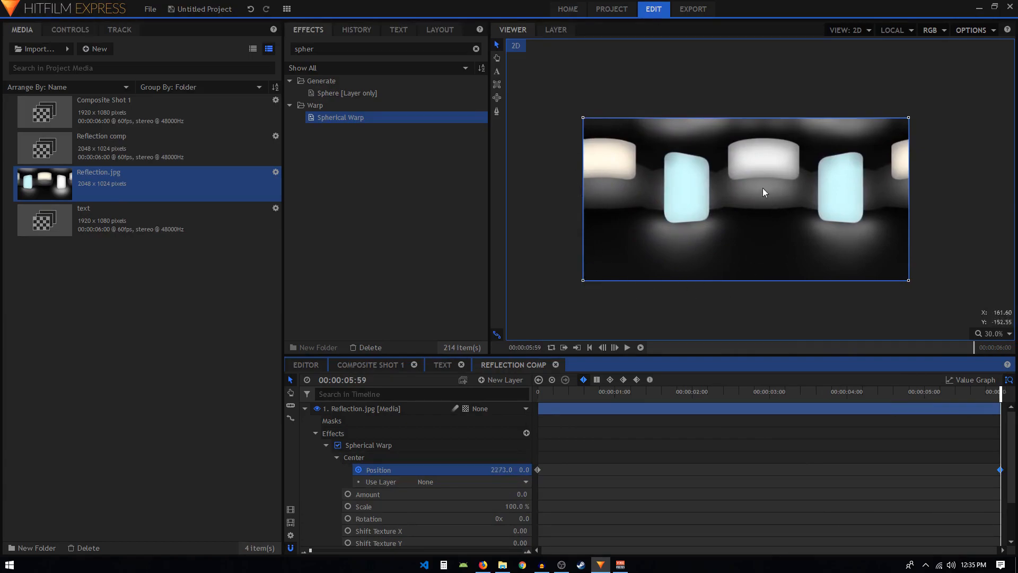
{"action": "mouse_move", "coordinate": [615, 261]}
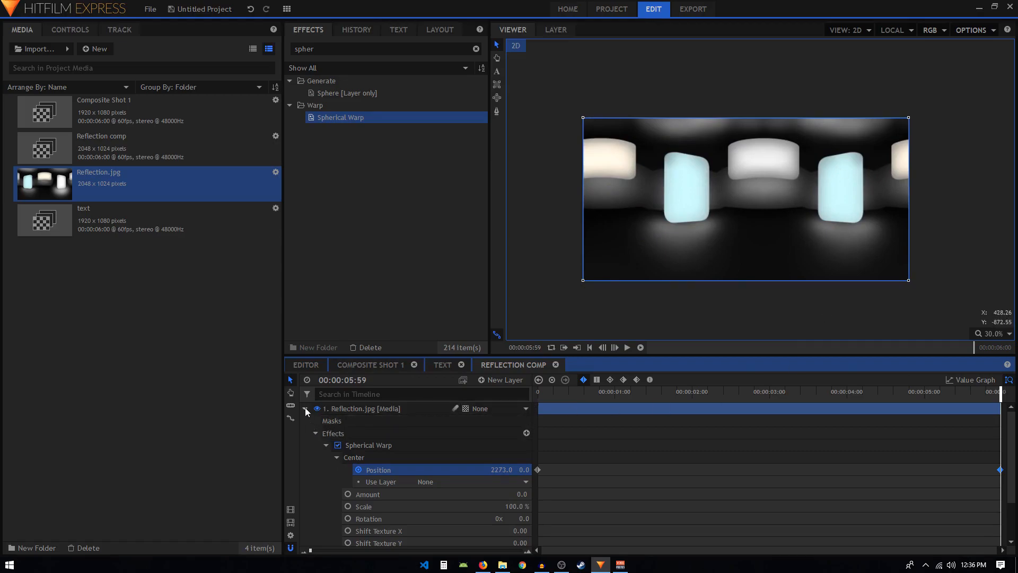
- Collapse the reflection layer and close the text composite's timeline
{"action": "left_click", "coordinate": [306, 408]}
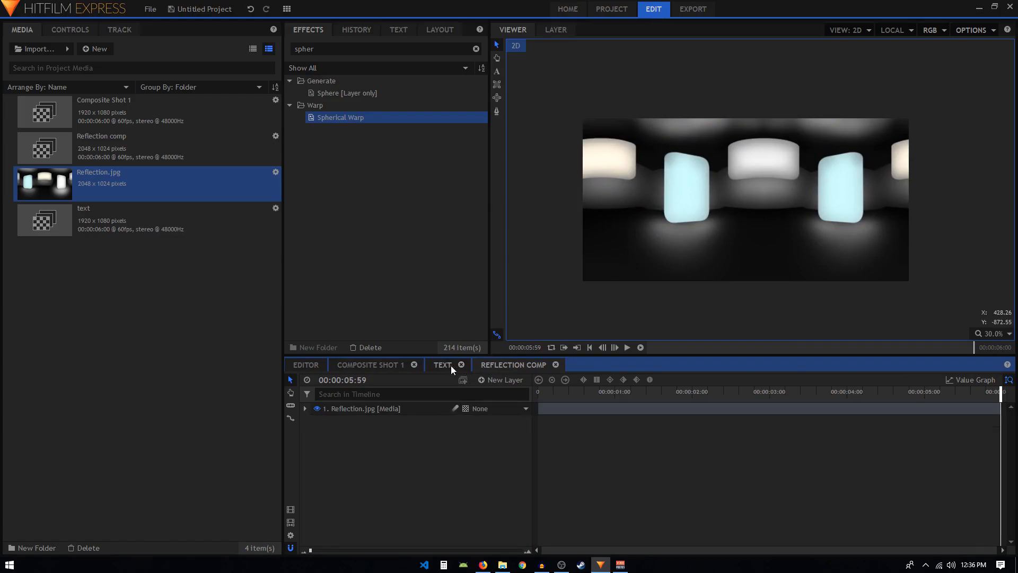
{"action": "left_click", "coordinate": [462, 364]}
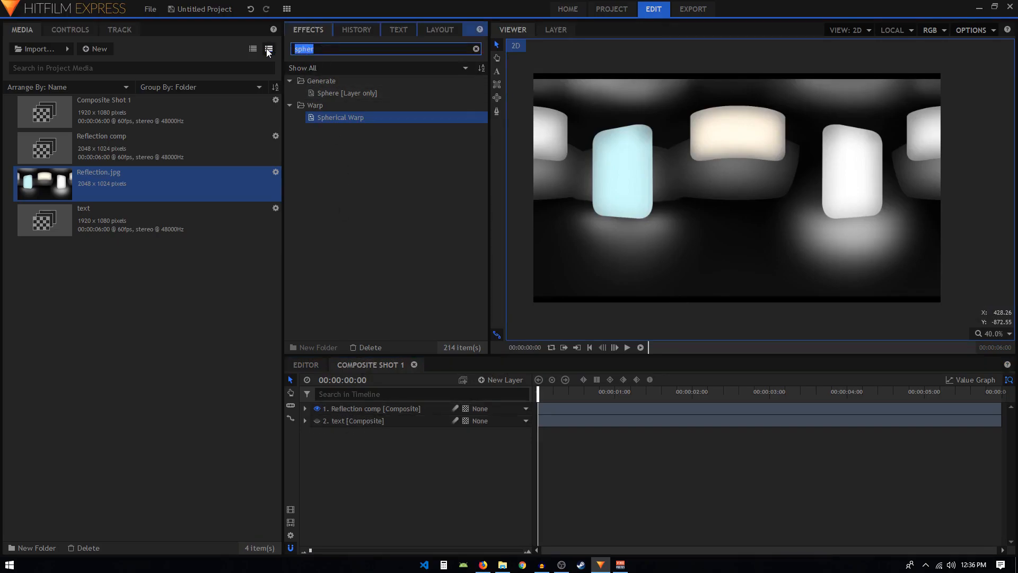
- Apply Set Matte from the text layer with Subtract blend and Invert ticked
{"action": "type", "text": "set"}
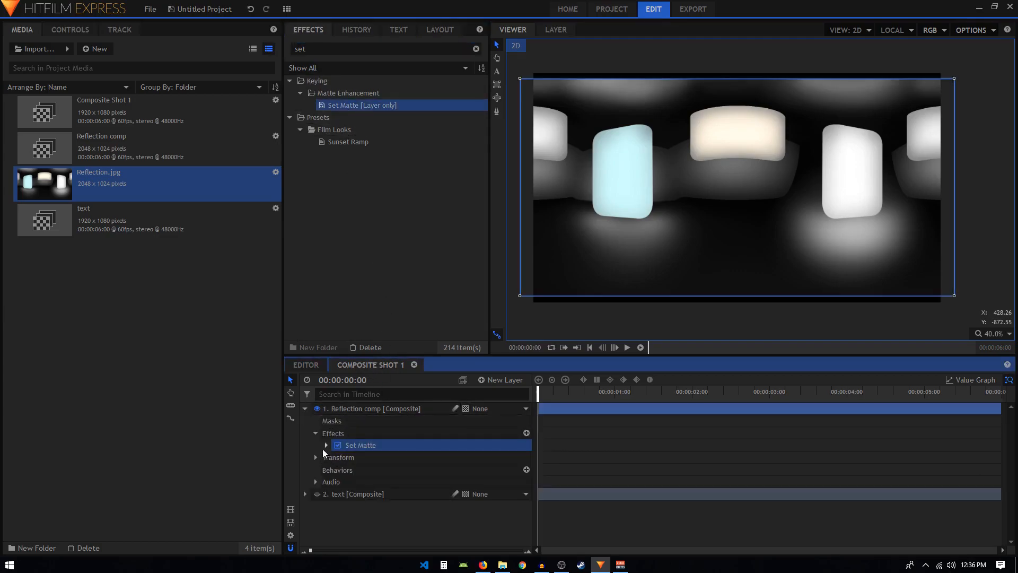
{"action": "left_click", "coordinate": [326, 445]}
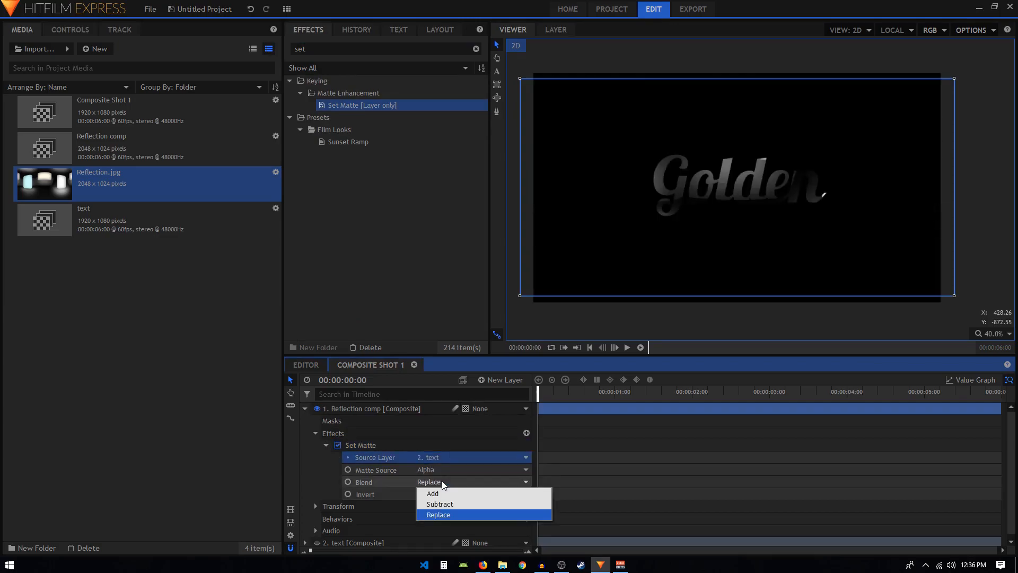
{"action": "left_click", "coordinate": [439, 504]}
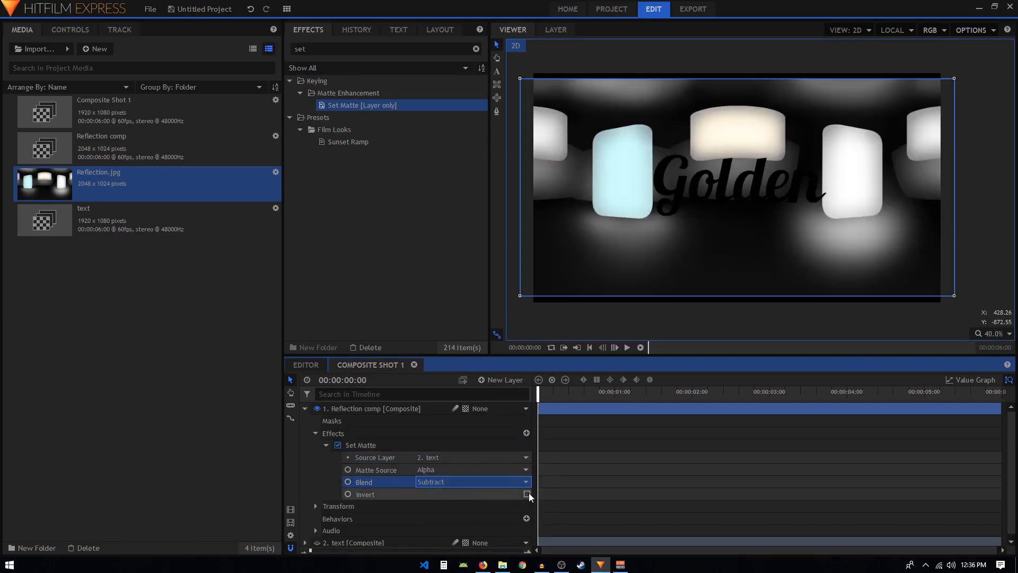
{"action": "left_click", "coordinate": [526, 494]}
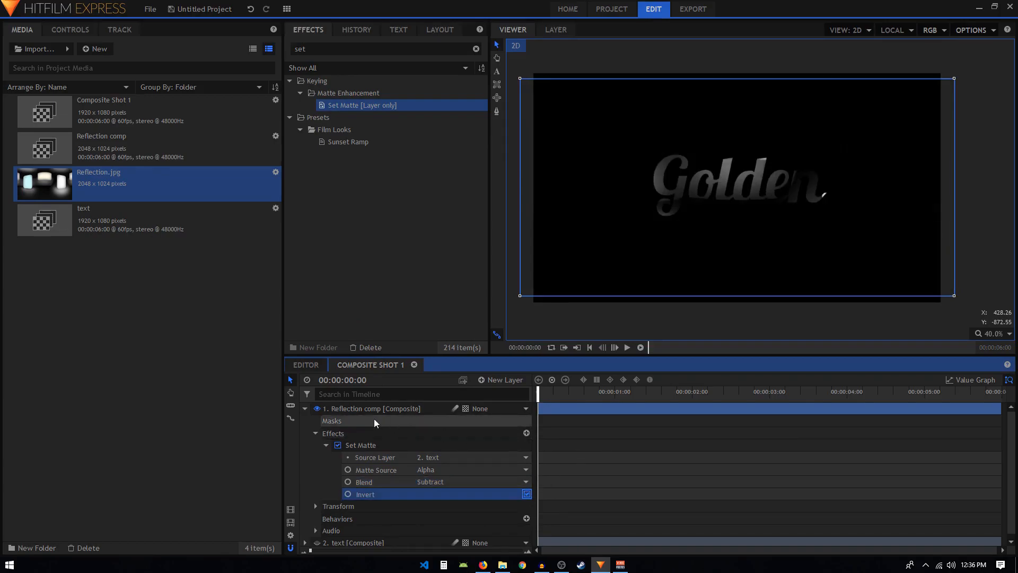
- Scrub the timeline to preview the reflection sweeping through Golden
{"action": "left_click", "coordinate": [305, 409]}
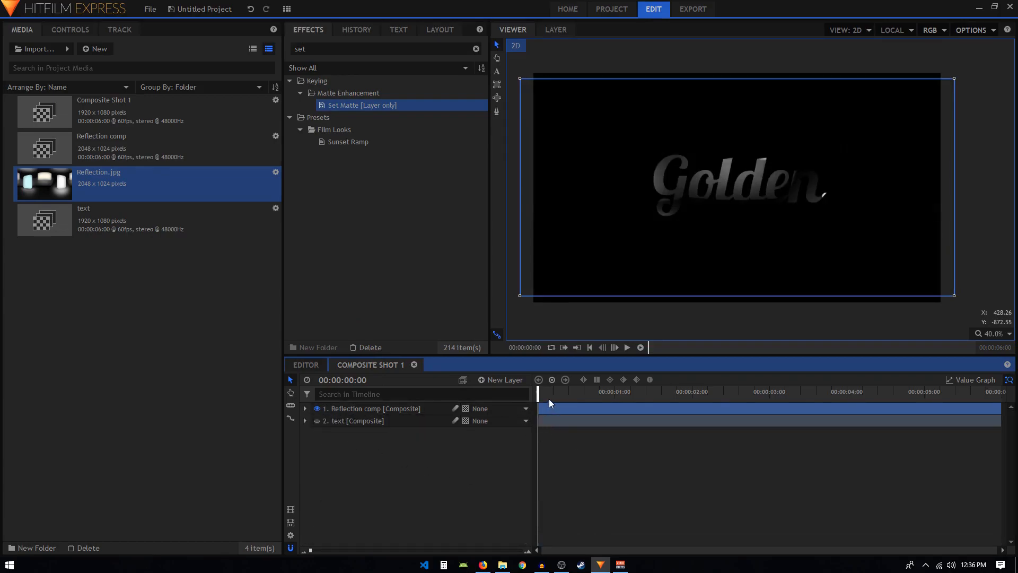
{"action": "left_click_drag", "start_coordinate": [537, 391], "coordinate": [781, 391]}
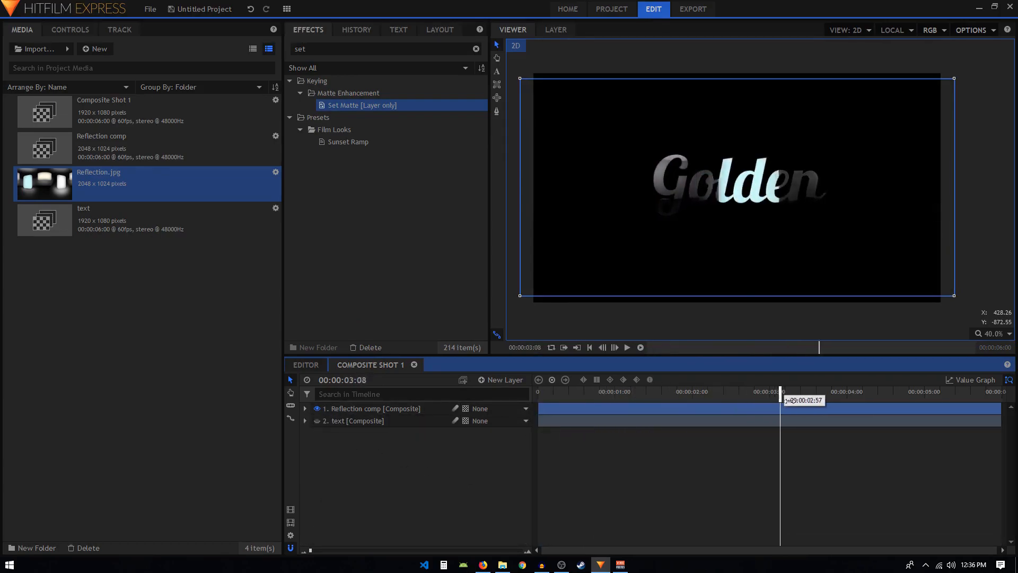
{"action": "left_click_drag", "start_coordinate": [782, 400], "coordinate": [977, 400]}
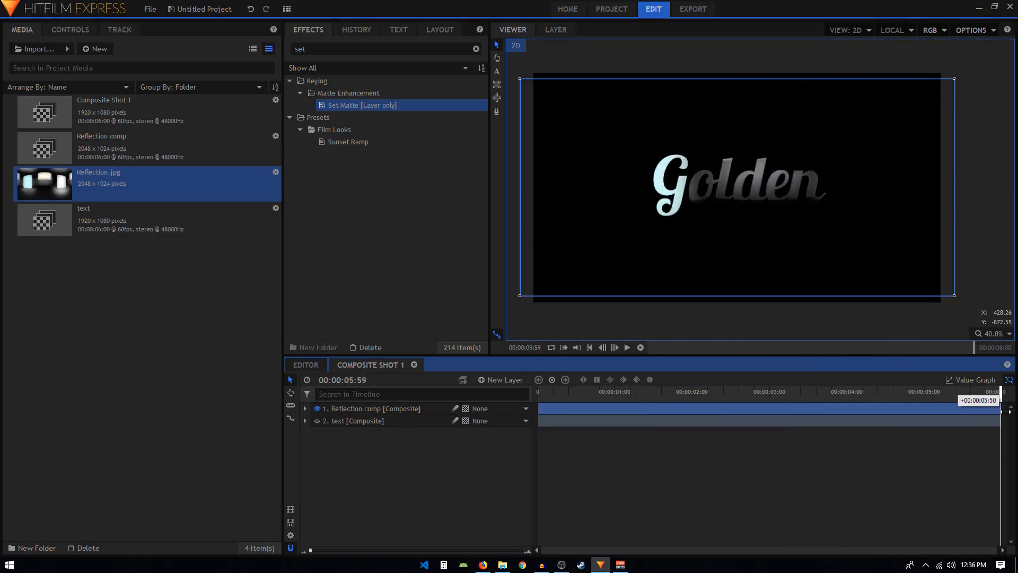
{"action": "left_click", "coordinate": [588, 348]}
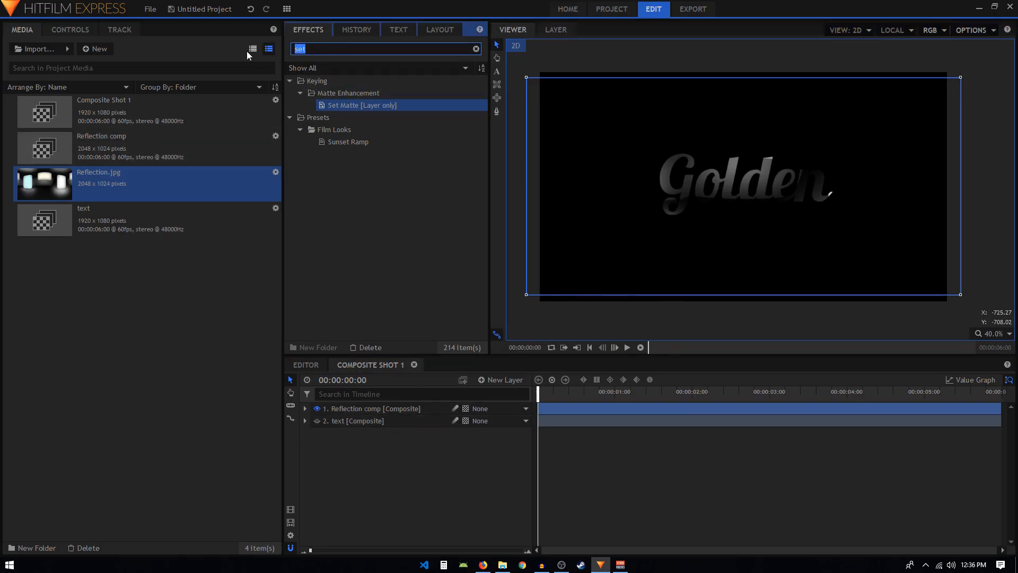
- Add Caustics above Set Matte using the text layer as its height map
{"action": "type", "text": "caus"}
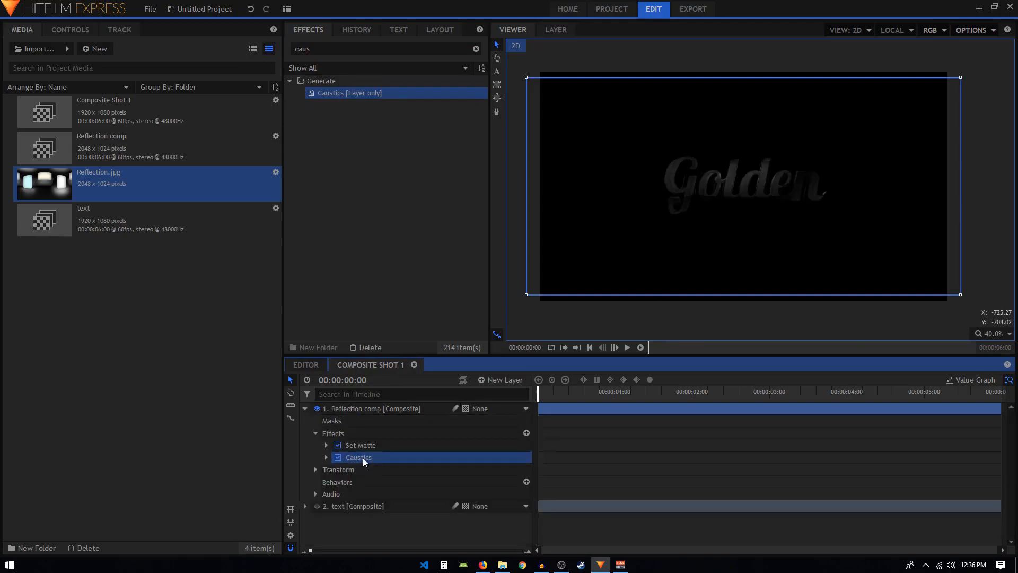
{"action": "left_click_drag", "start_coordinate": [359, 456], "coordinate": [359, 443]}
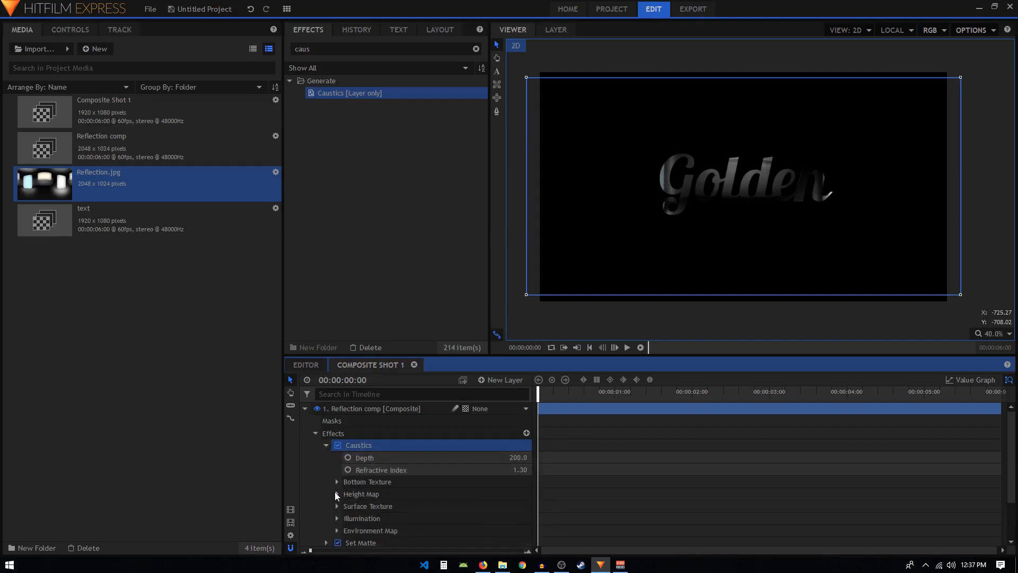
{"action": "left_click", "coordinate": [475, 506]}
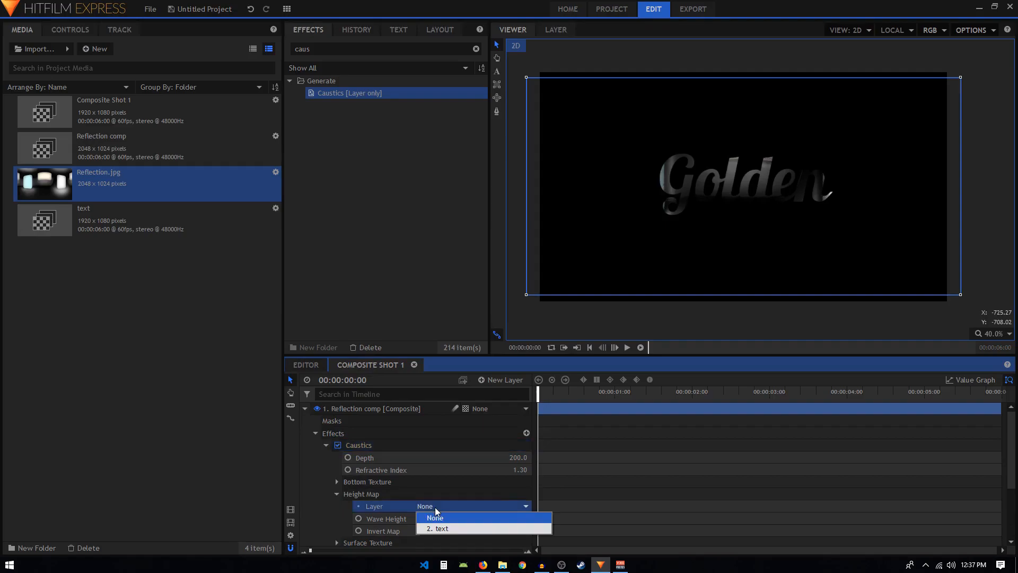
{"action": "left_click", "coordinate": [439, 528]}
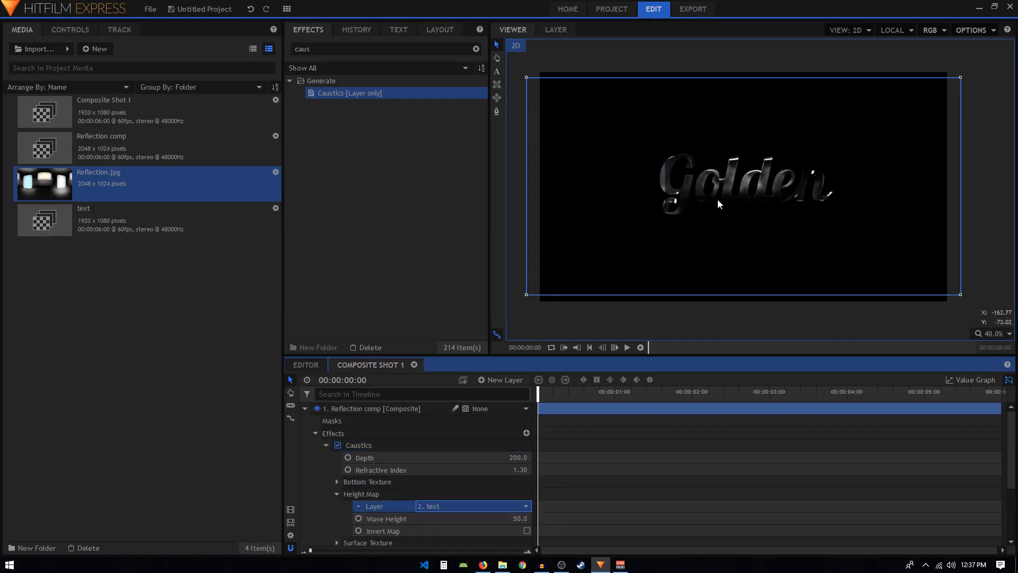
{"action": "mouse_move", "coordinate": [733, 162]}
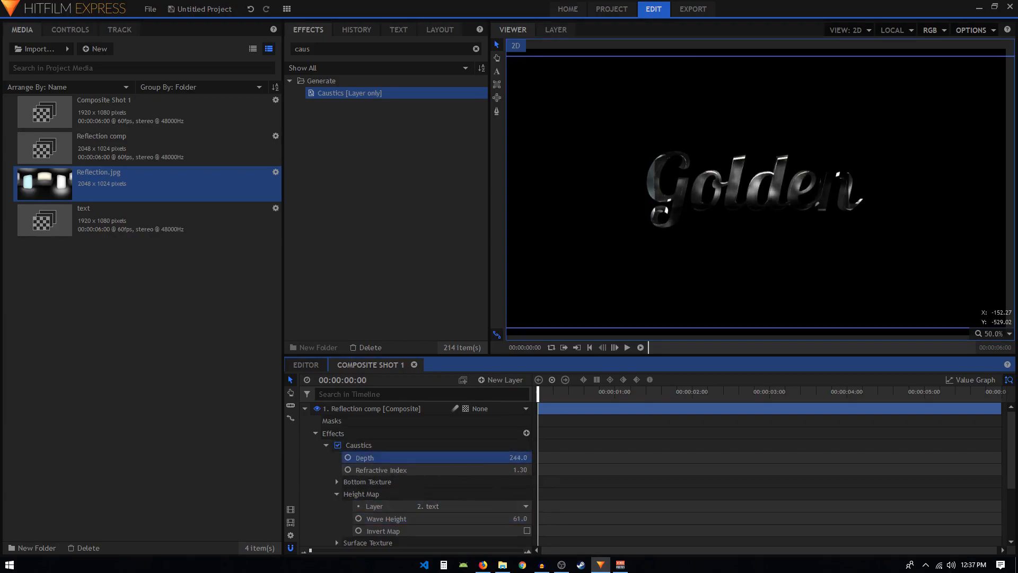
- Raise Caustics Depth to 281 and Refractive Index to 1.48
{"action": "left_click", "coordinate": [380, 470]}
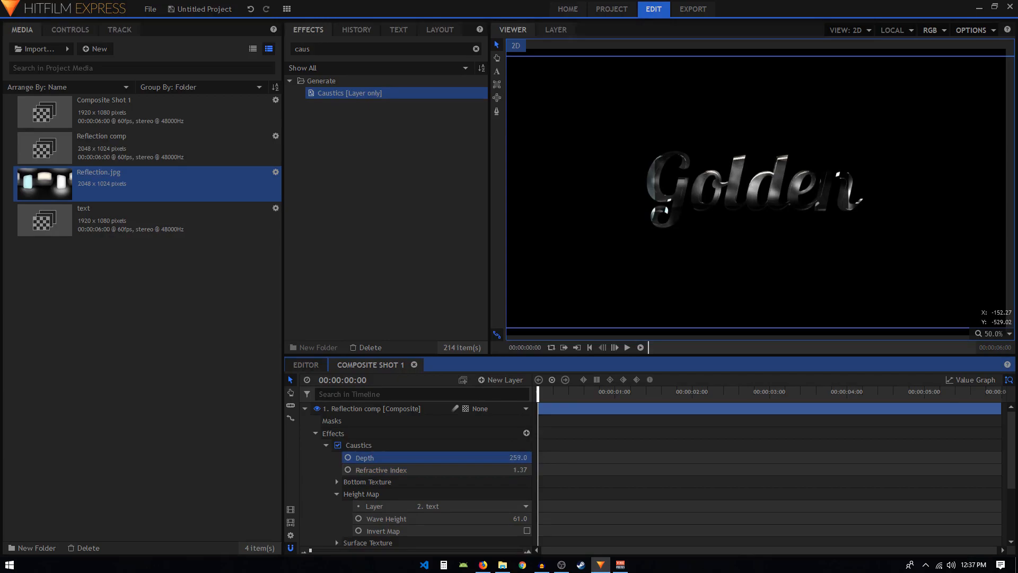
{"action": "left_click_drag", "start_coordinate": [513, 458], "coordinate": [520, 457]}
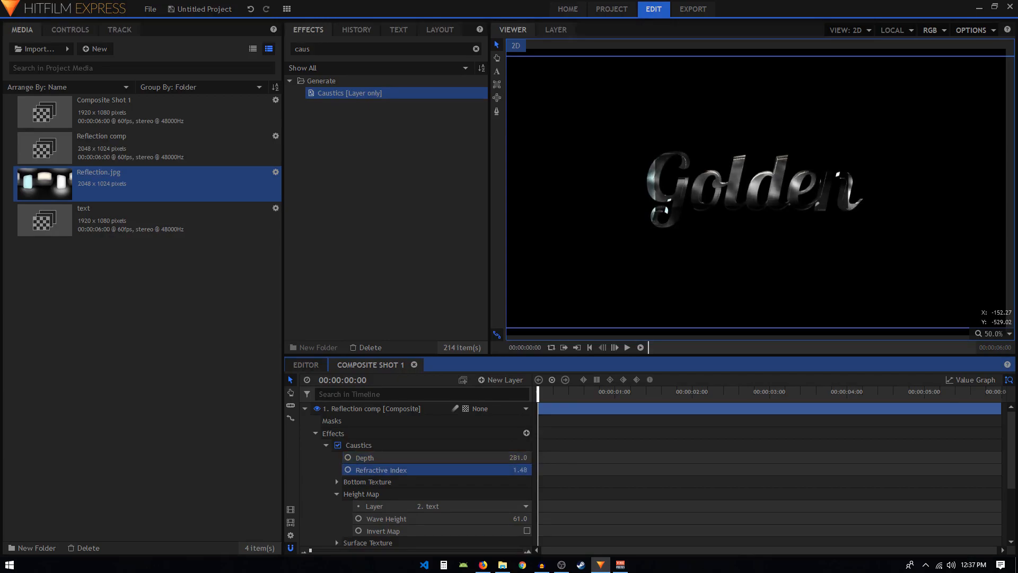
{"action": "left_click", "coordinate": [327, 433]}
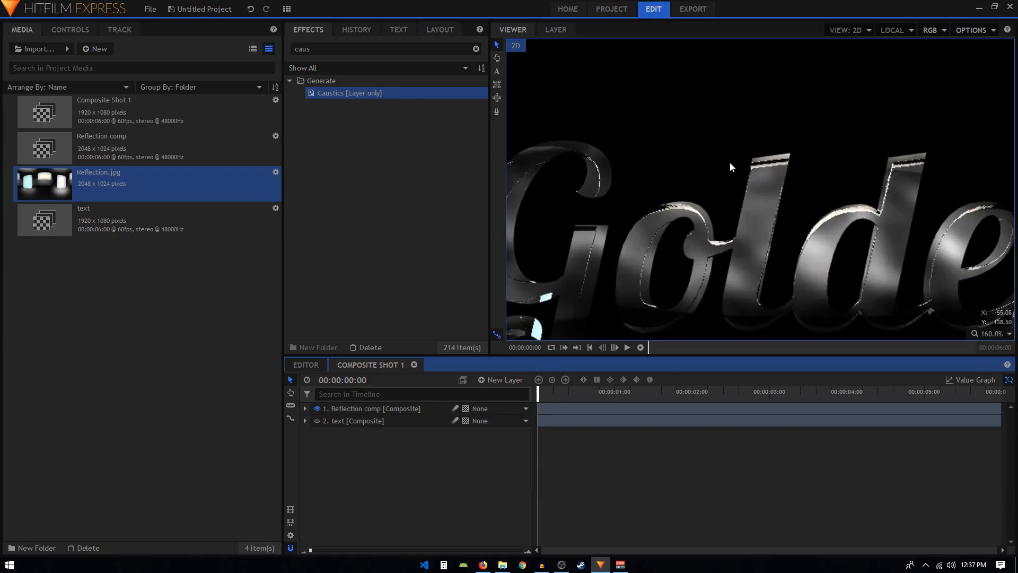
- Apply a Blur effect to the New Text layer in the text composite, then return to Composite Shot 1
{"action": "scroll", "scroll_direction": "down", "scroll_amount": 3}
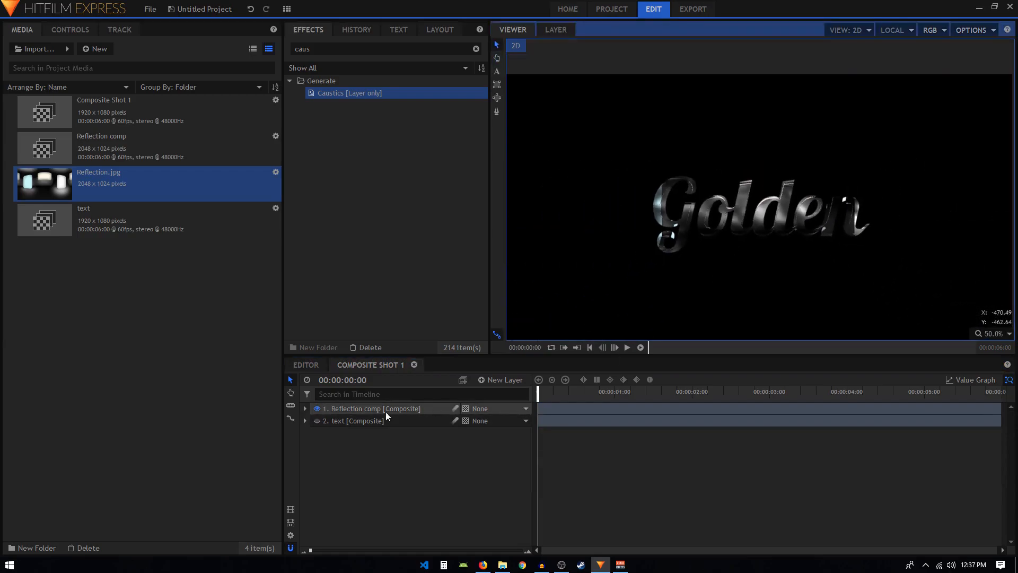
{"action": "left_click", "coordinate": [354, 420]}
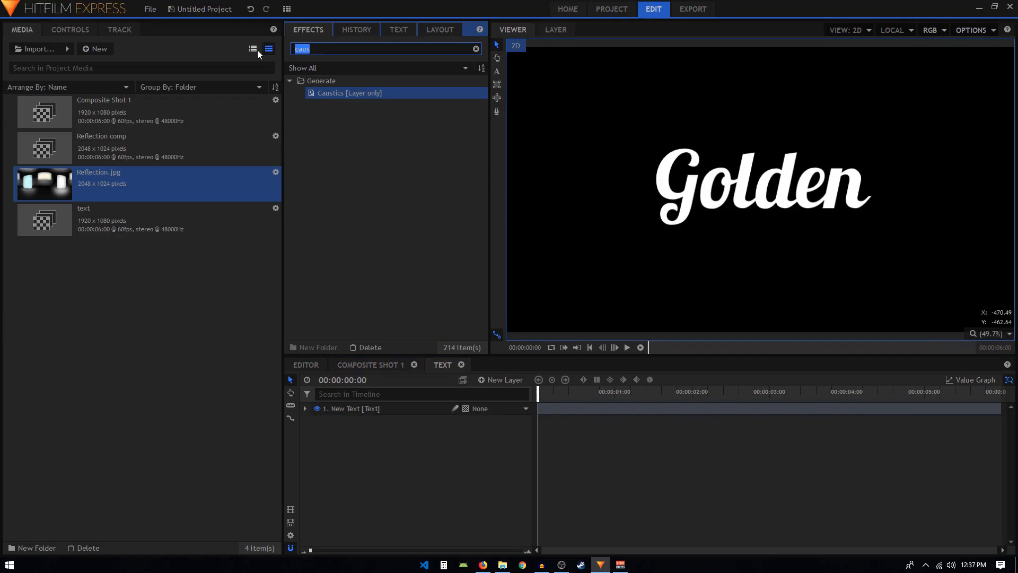
{"action": "type", "text": "blu"}
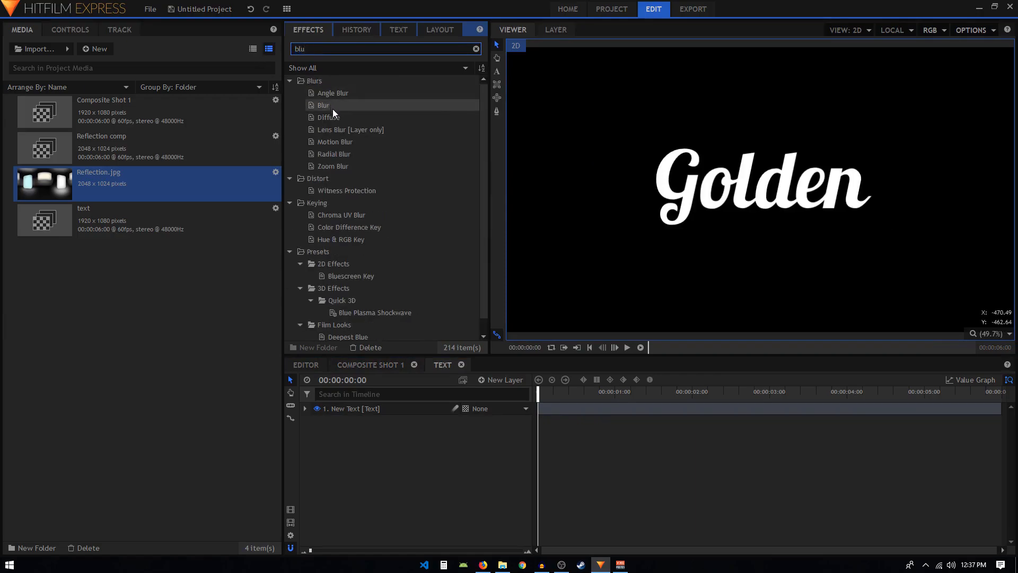
{"action": "double_click", "coordinate": [322, 105]}
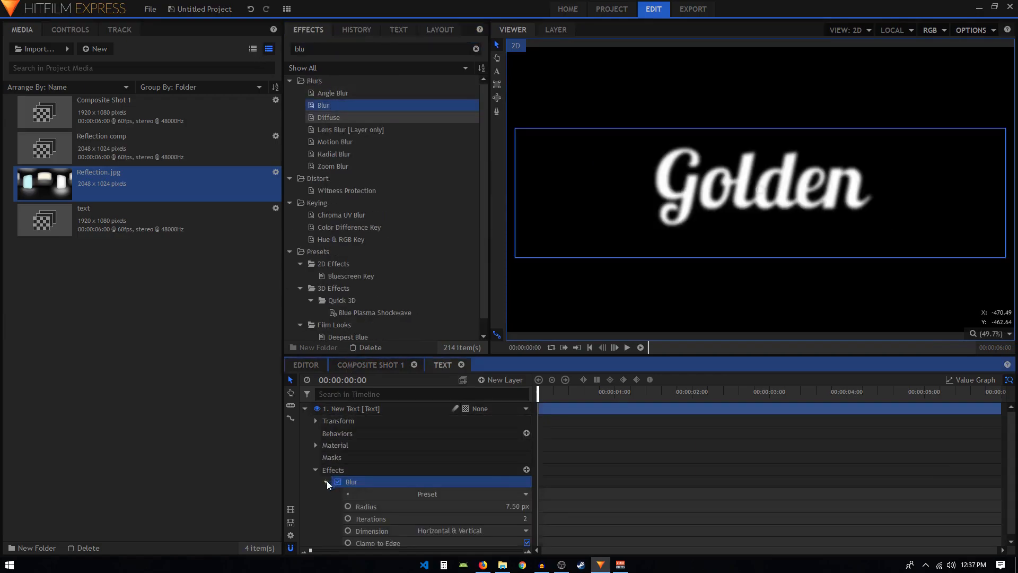
{"action": "double_click", "coordinate": [513, 506]}
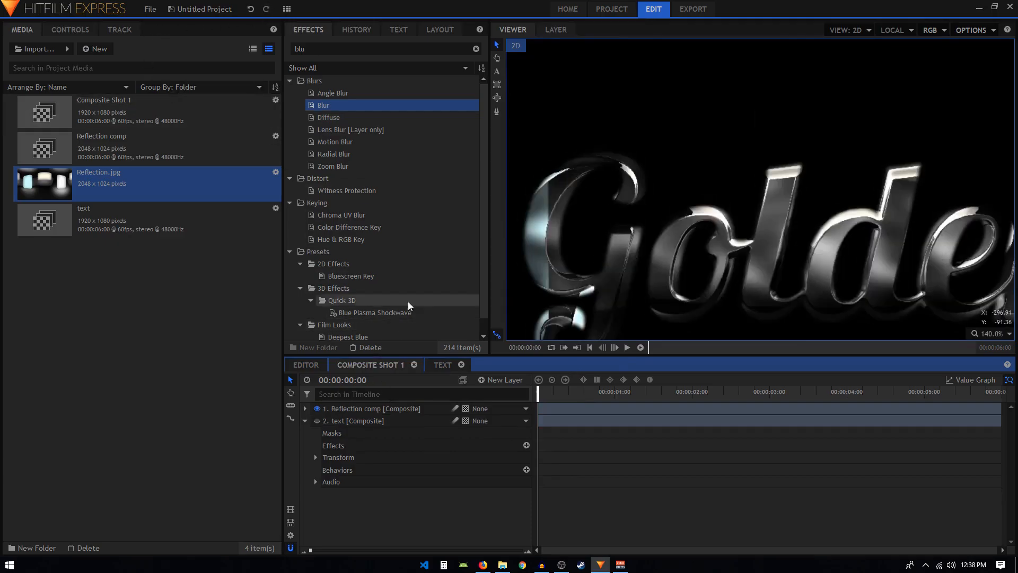
- Preview the reflection animation, briefly retyping the word as 'Chrome' to test before reverting to 'Golden'
{"action": "scroll", "scroll_direction": "down", "scroll_amount": 3}
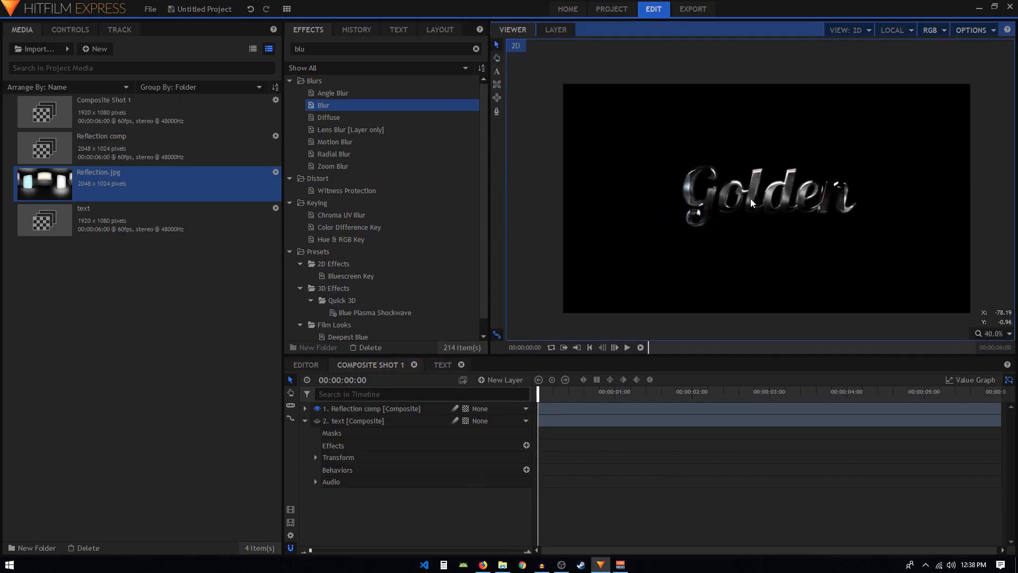
{"action": "left_click", "coordinate": [626, 348]}
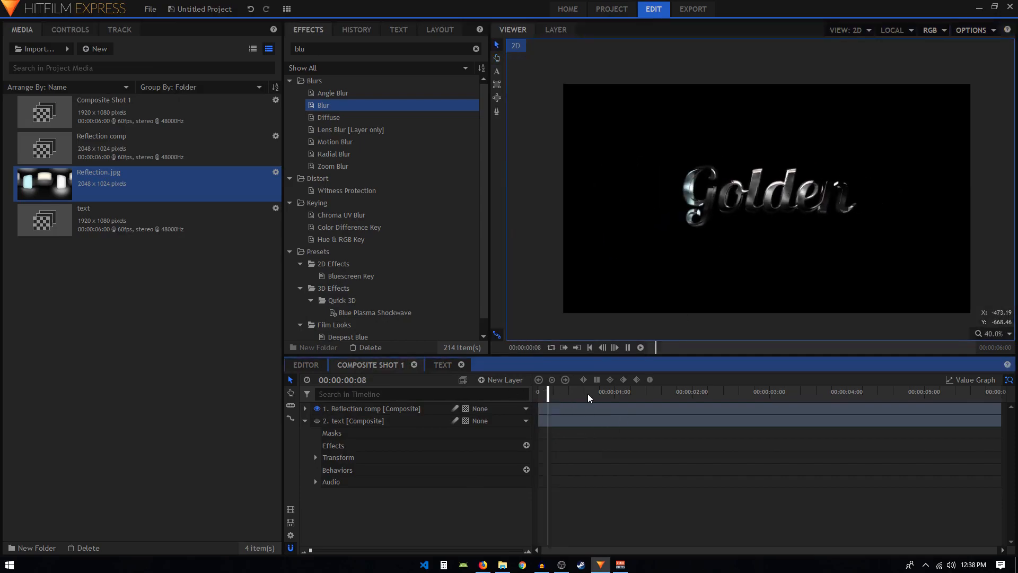
{"action": "left_click", "coordinate": [702, 391]}
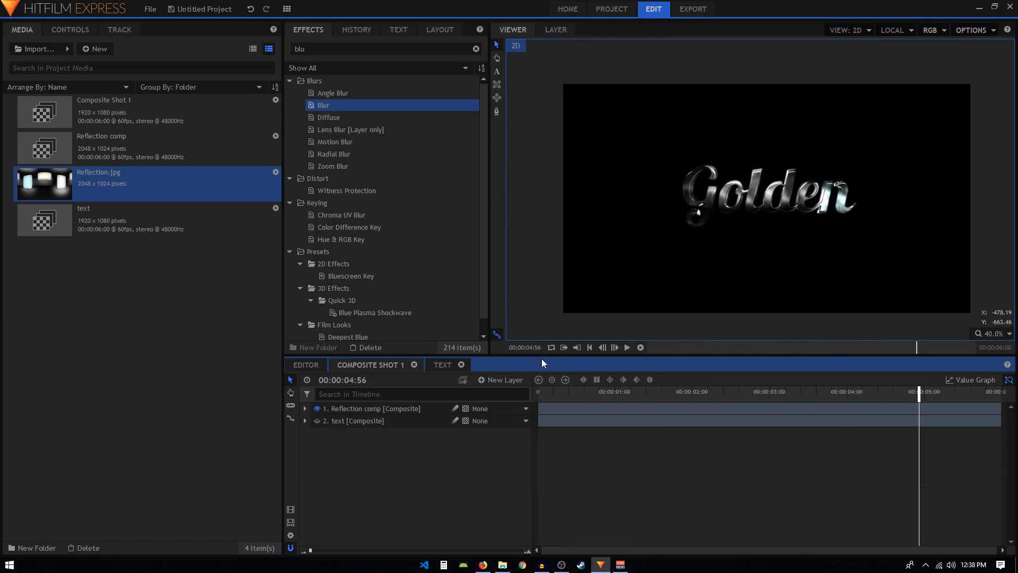
{"action": "mouse_move", "coordinate": [742, 225]}
{"action": "type", "text": "C"}
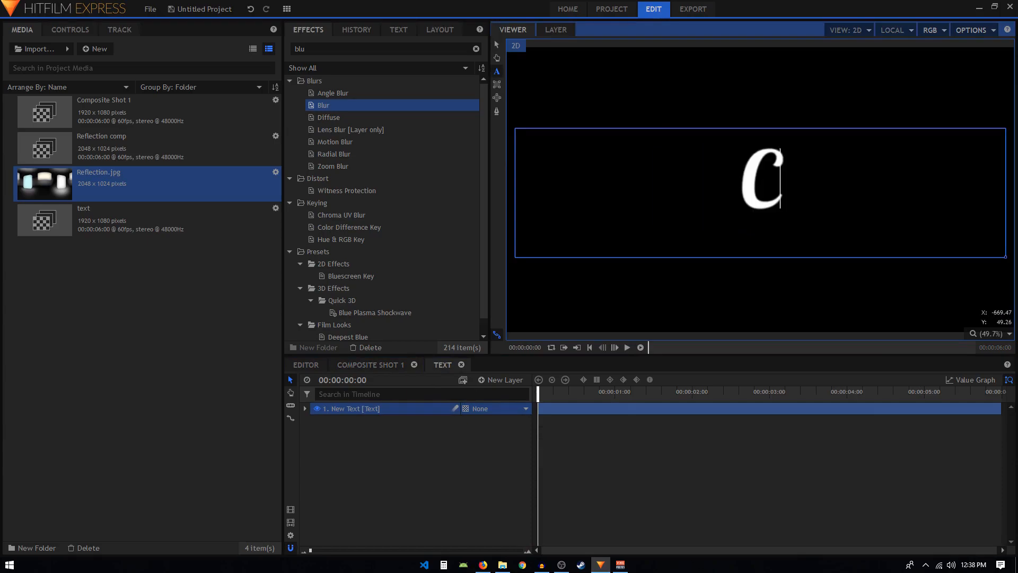
{"action": "type", "text": "hrome"}
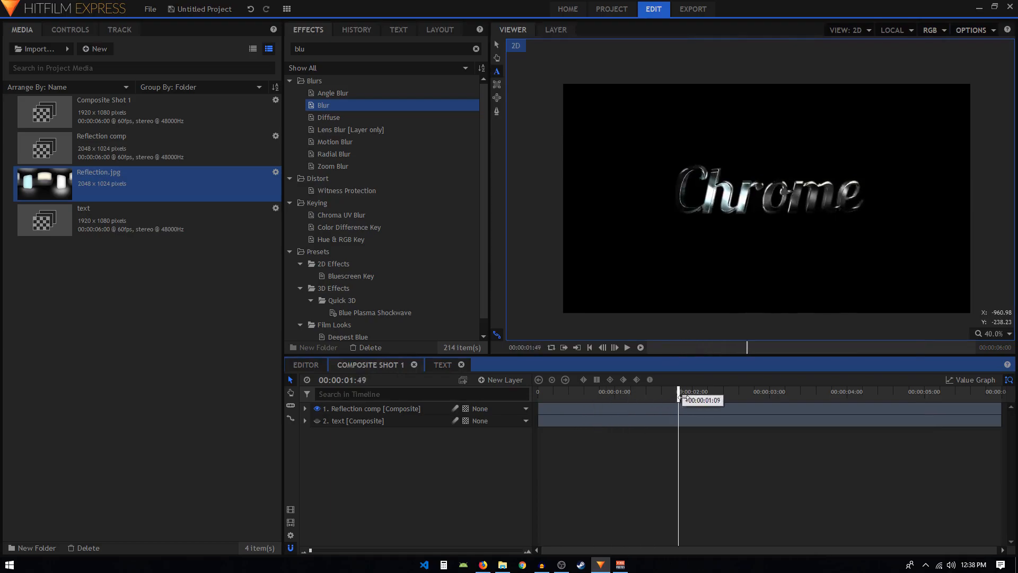
{"action": "left_click_drag", "start_coordinate": [679, 391], "coordinate": [841, 391]}
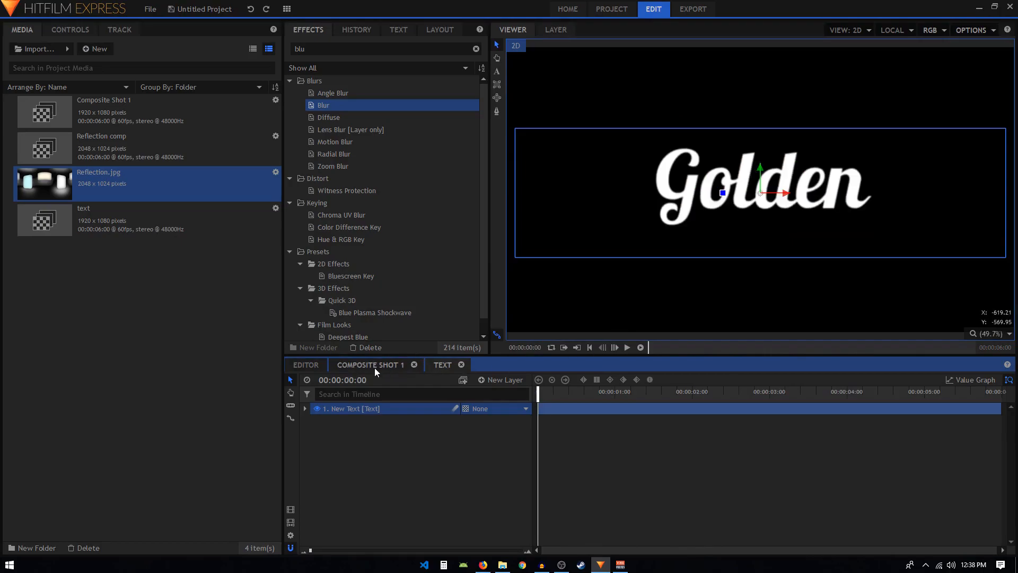
- Add a Grade layer atop Composite Shot 1, rename it 'gold', and search 'cur' for the Curves effect
{"action": "left_click", "coordinate": [505, 380]}
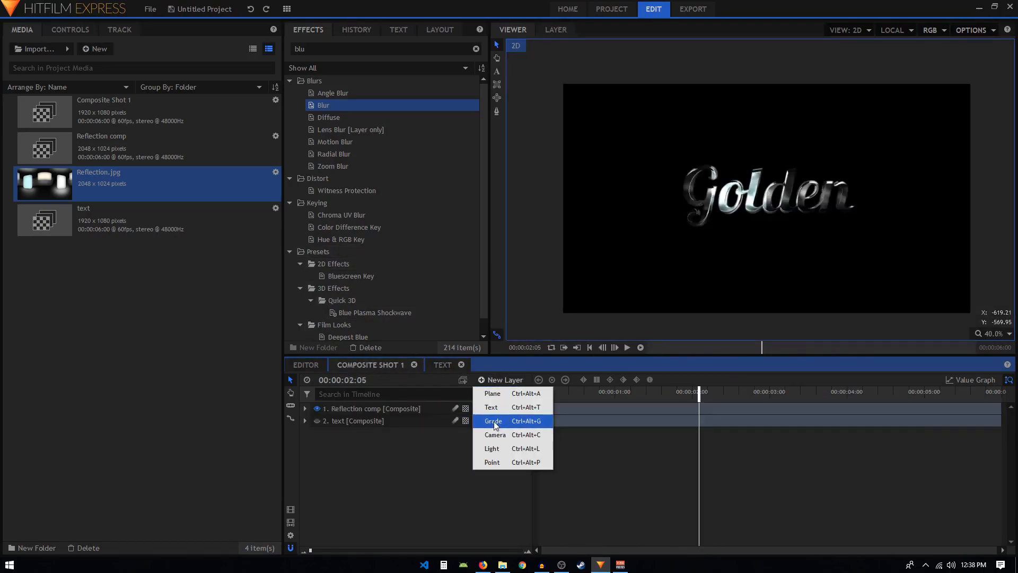
{"action": "left_click", "coordinate": [492, 421]}
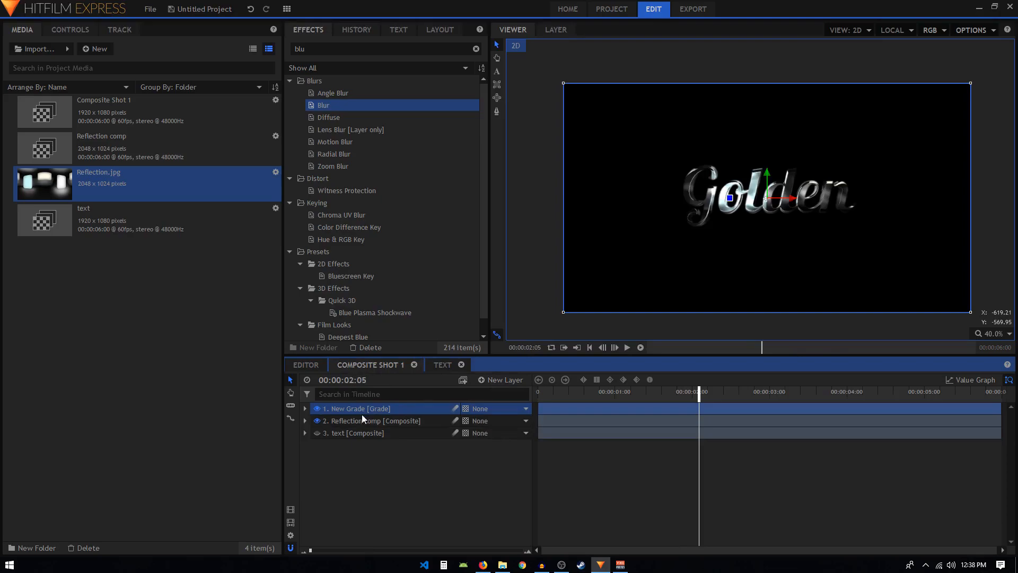
{"action": "double_click", "coordinate": [357, 407]}
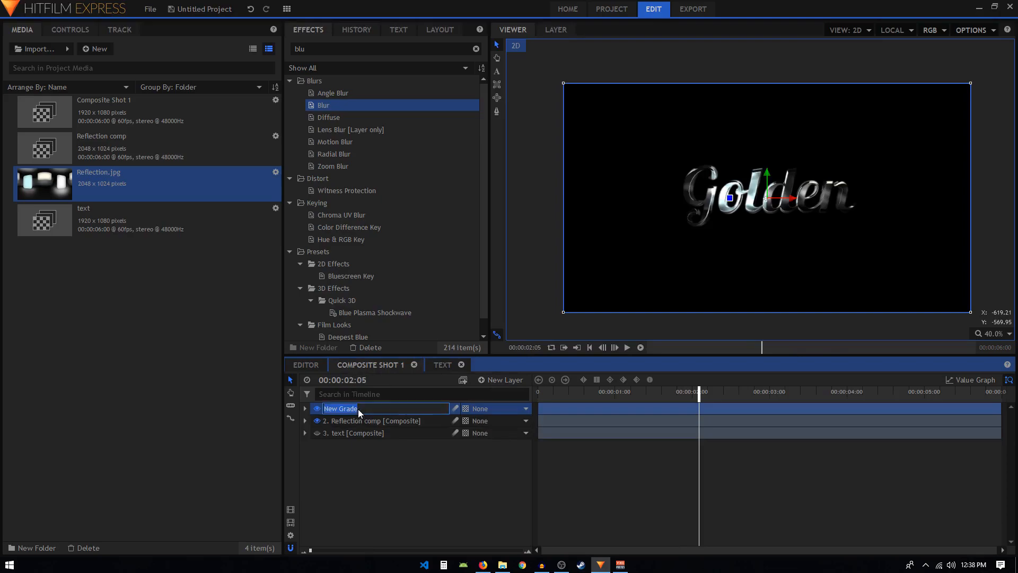
{"action": "type", "text": "gold ["}
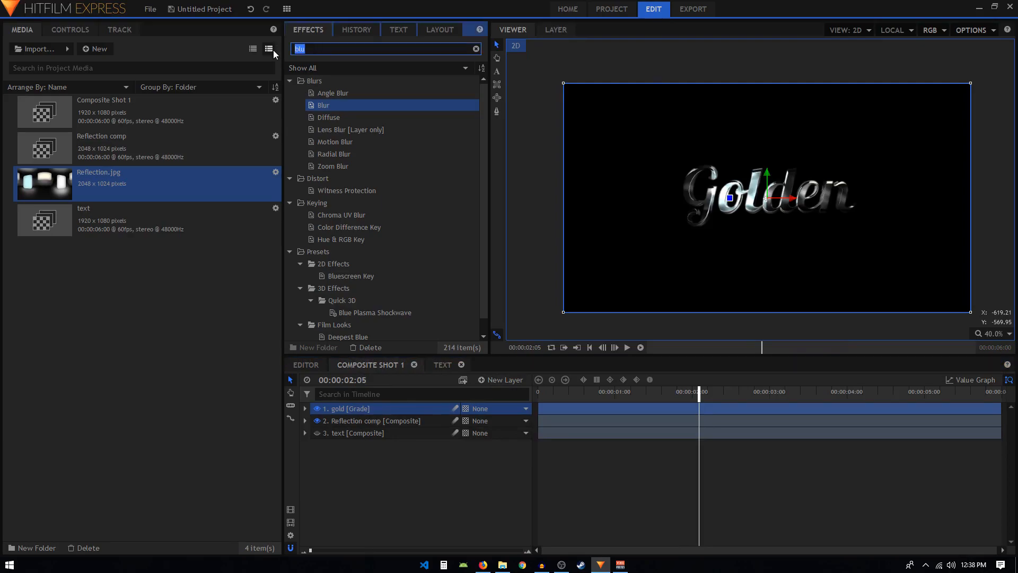
{"action": "type", "text": "cur"}
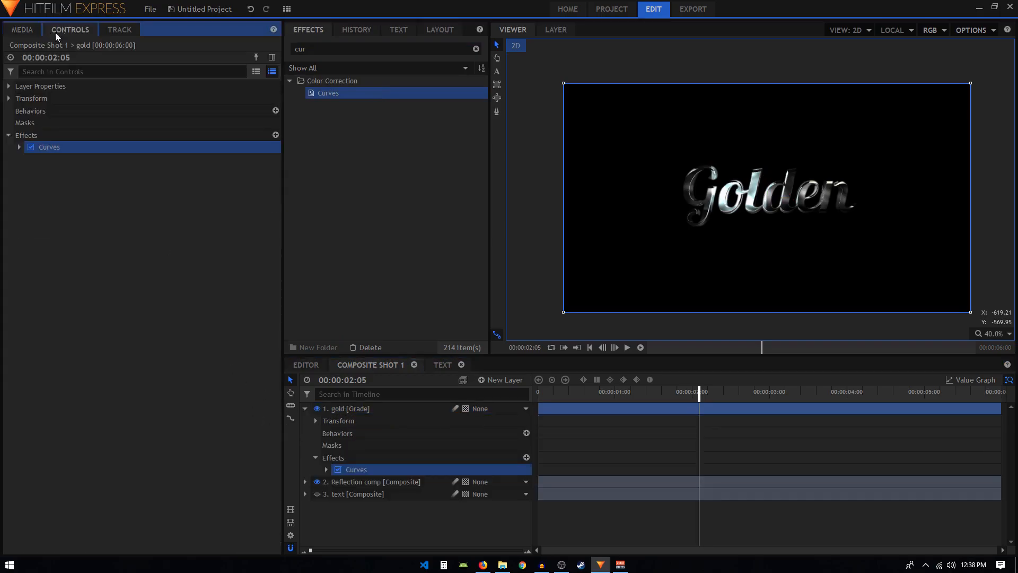
- In the gold layer's Curves, lift the RGB, Red and Green midtone curves
{"action": "left_click", "coordinate": [18, 146]}
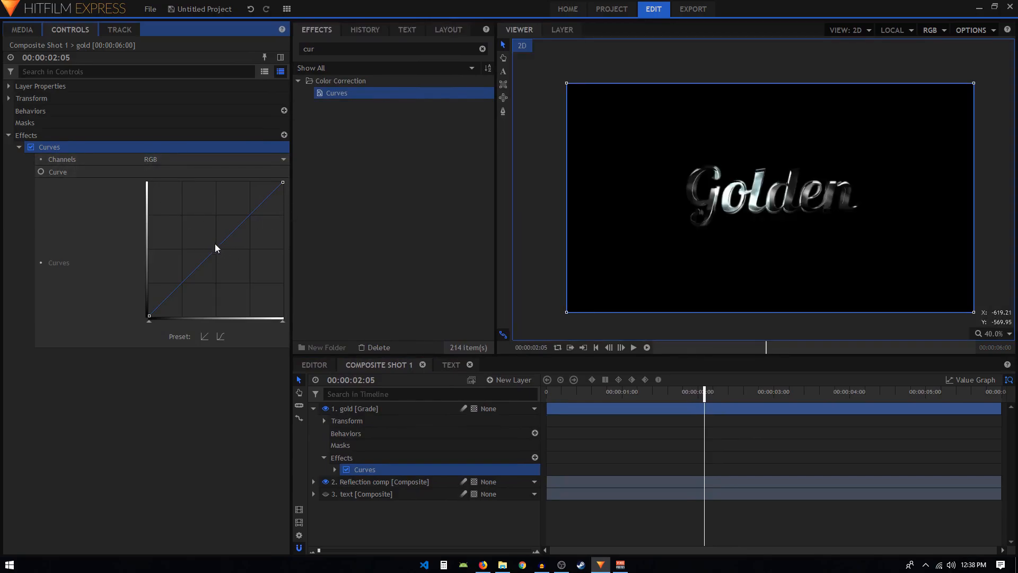
{"action": "left_click_drag", "start_coordinate": [217, 248], "coordinate": [210, 244]}
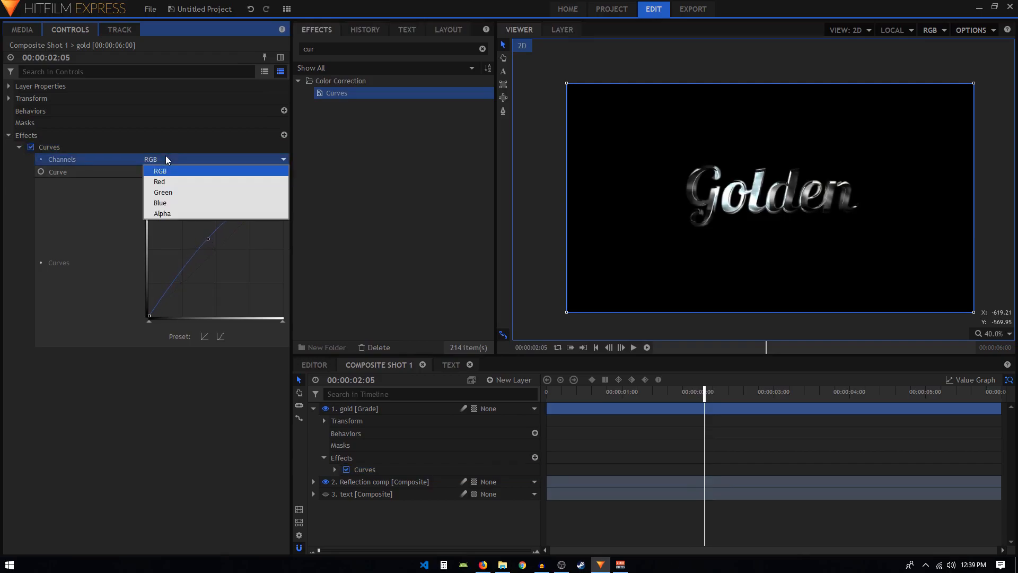
{"action": "left_click", "coordinate": [160, 182]}
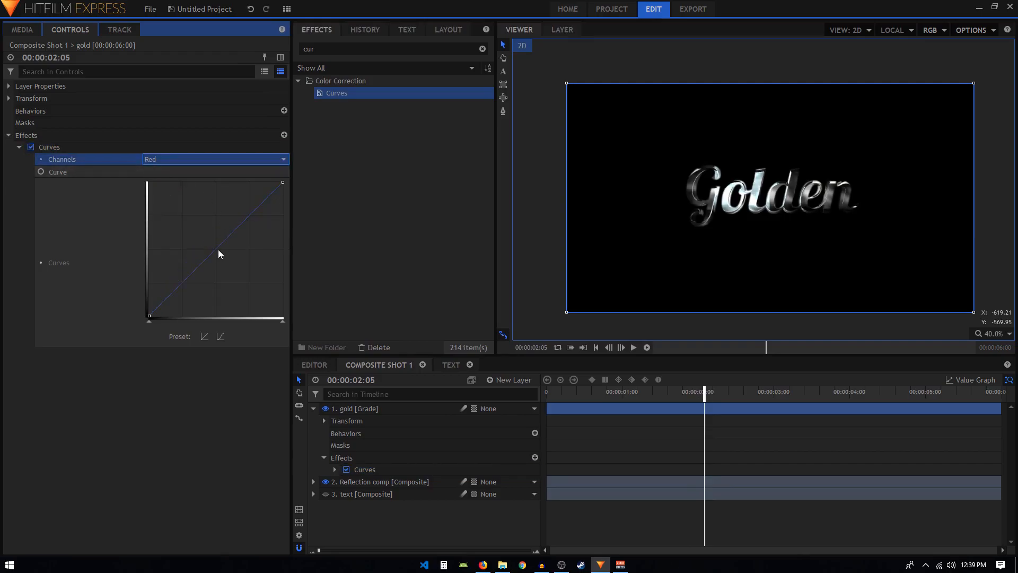
{"action": "left_click_drag", "start_coordinate": [218, 253], "coordinate": [208, 245]}
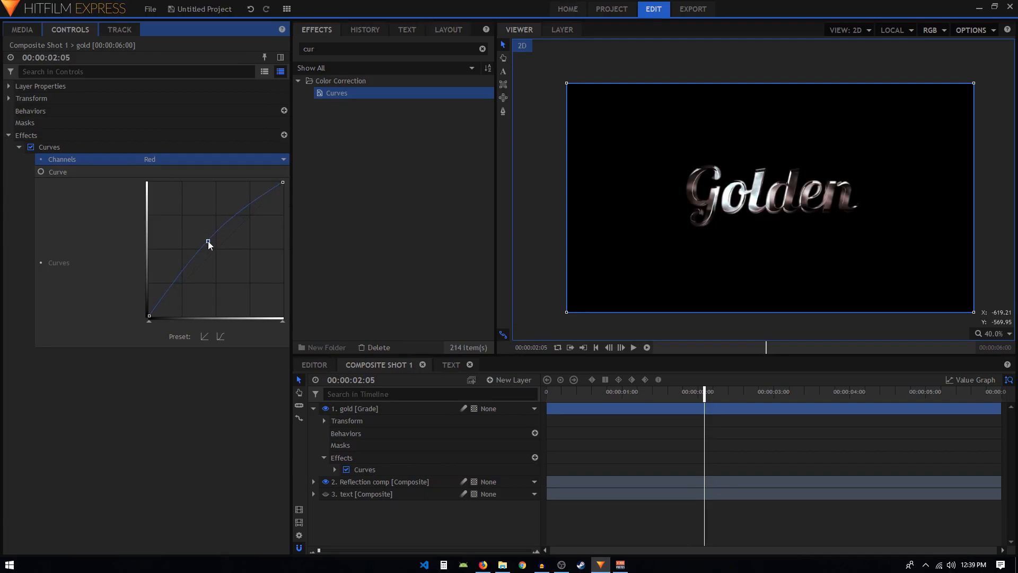
{"action": "left_click", "coordinate": [214, 159]}
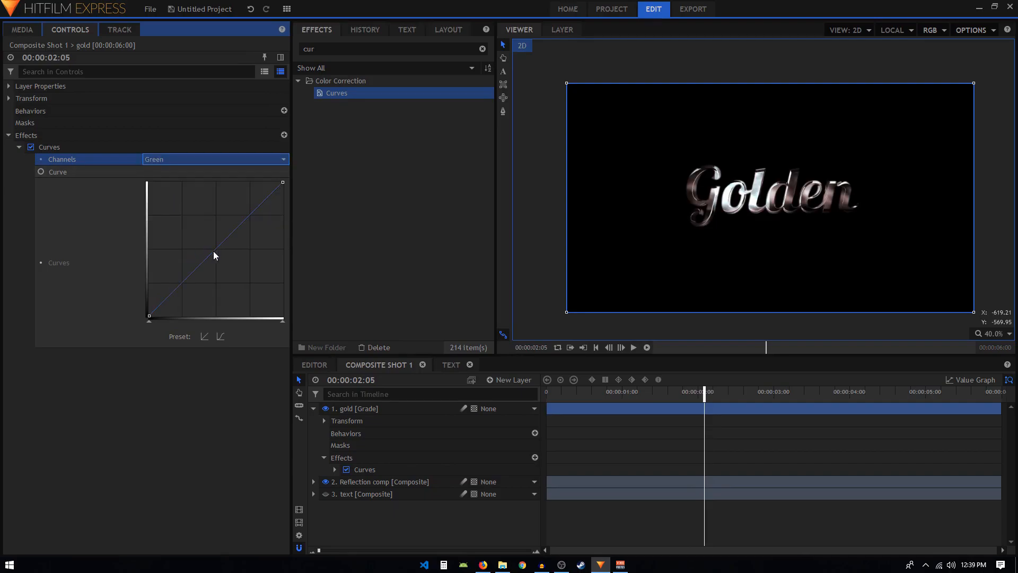
{"action": "left_click_drag", "start_coordinate": [214, 254], "coordinate": [204, 235]}
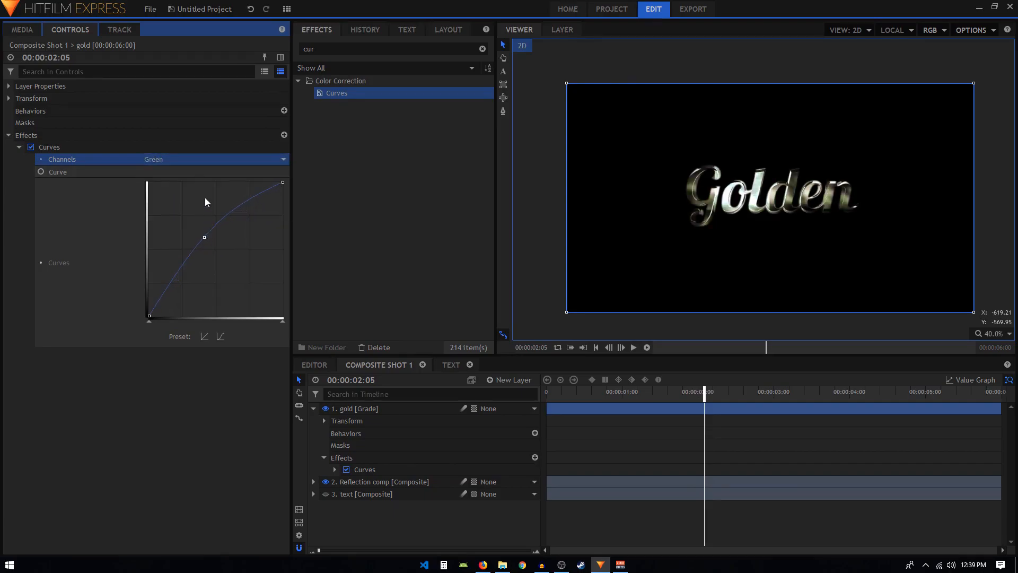
- Pull the Blue curve down and nudge Green up a little more, tinting the text yellow-gold
{"action": "left_click", "coordinate": [214, 159]}
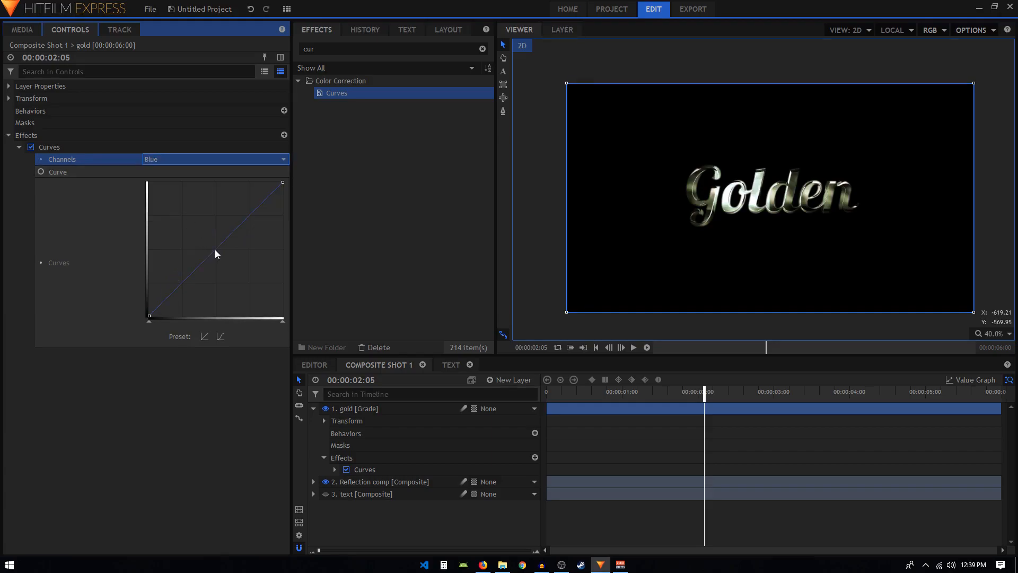
{"action": "left_click_drag", "start_coordinate": [216, 253], "coordinate": [229, 269]}
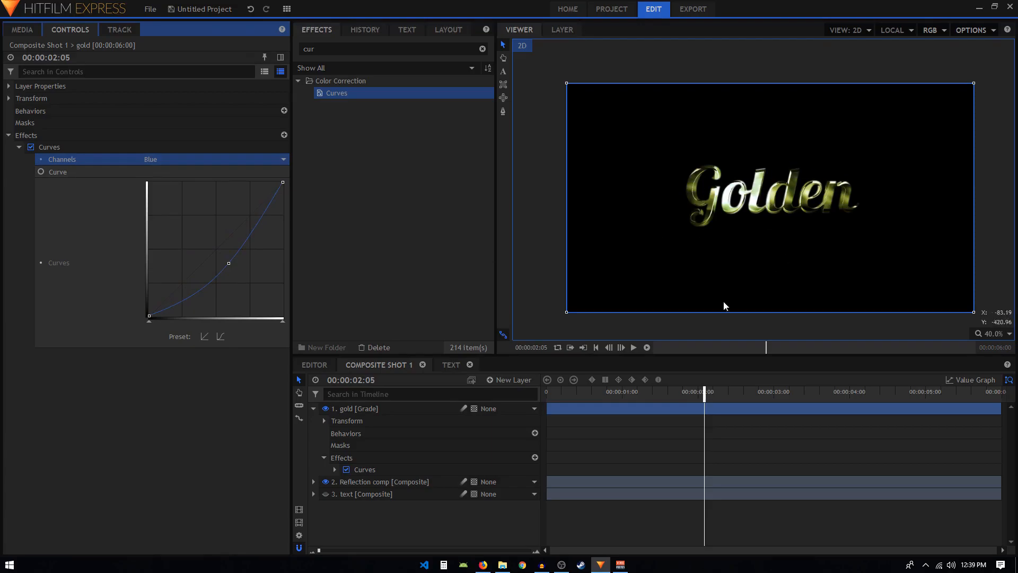
{"action": "left_click", "coordinate": [214, 158]}
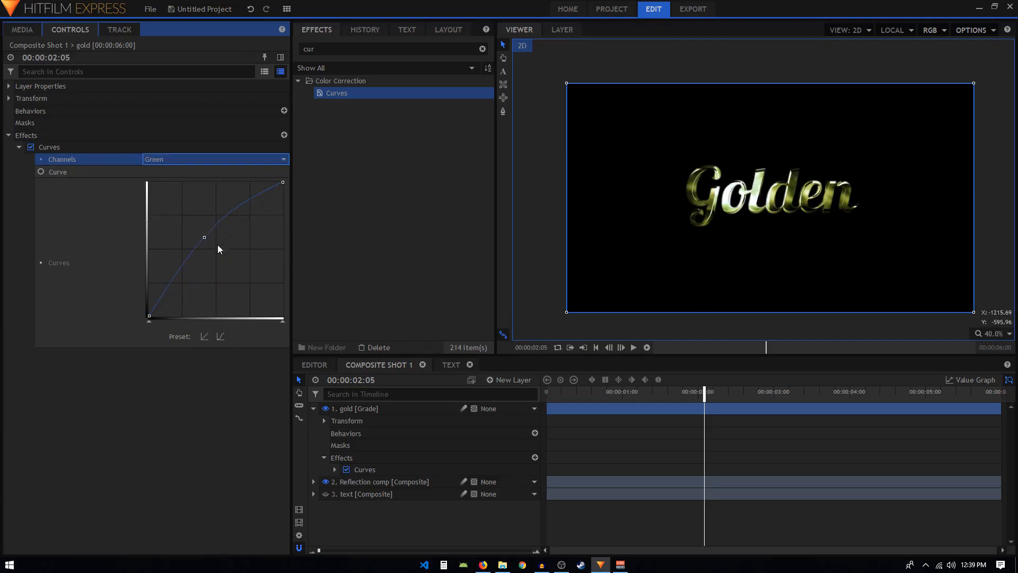
{"action": "left_click_drag", "start_coordinate": [203, 234], "coordinate": [199, 235]}
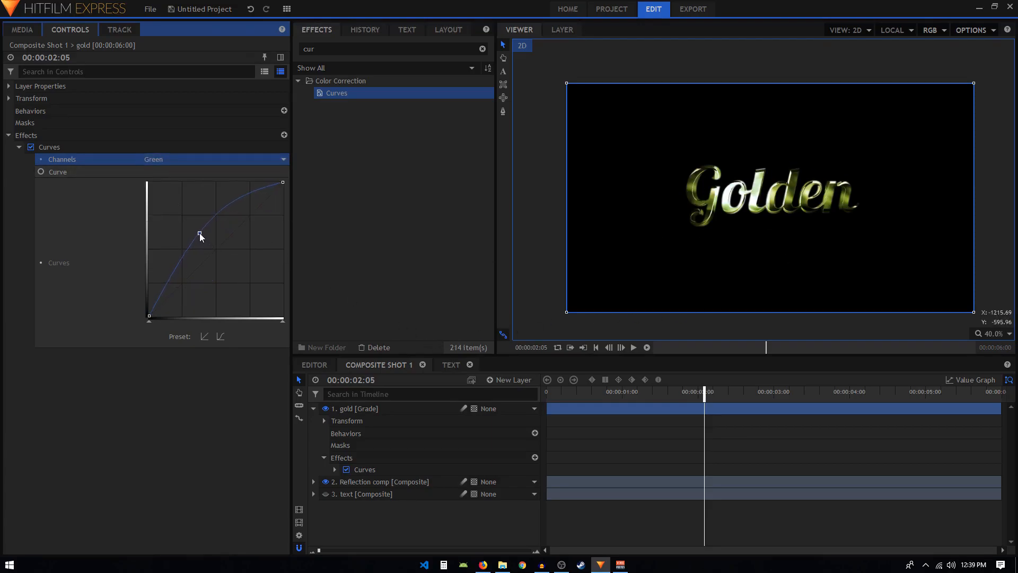